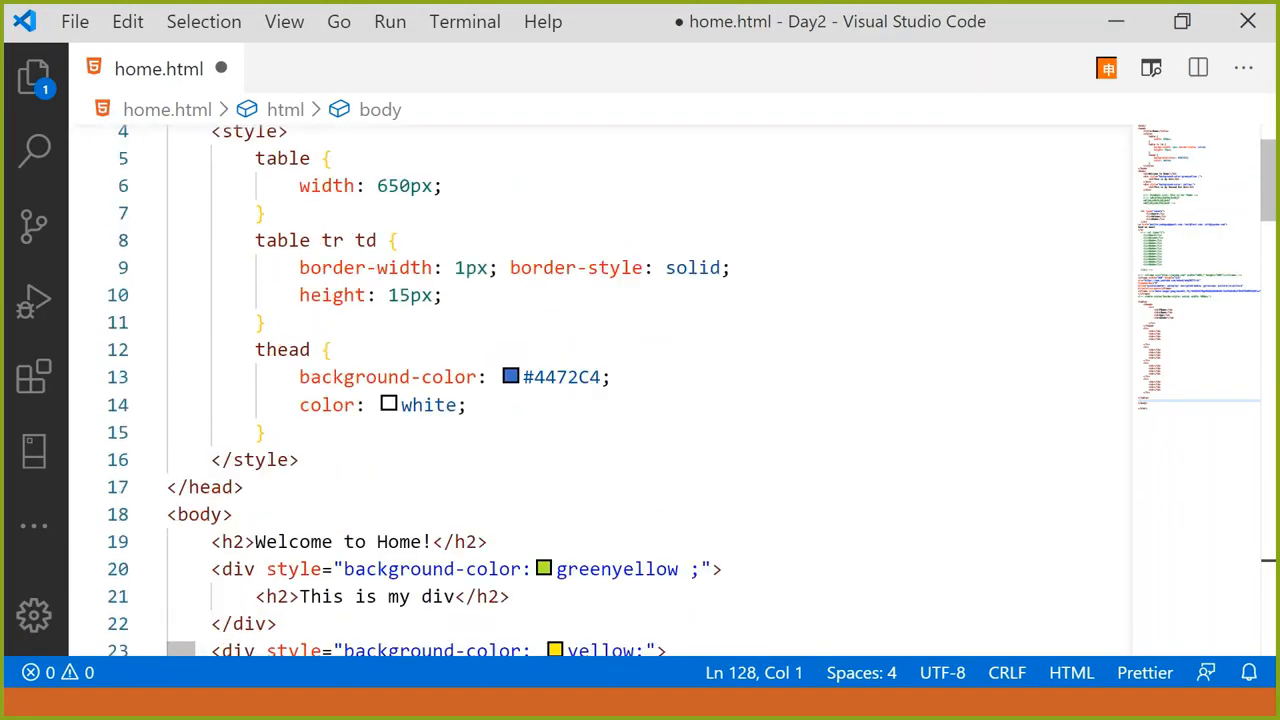
Create a new file named About.html in the Day2 project folder.
key(alt+tab)
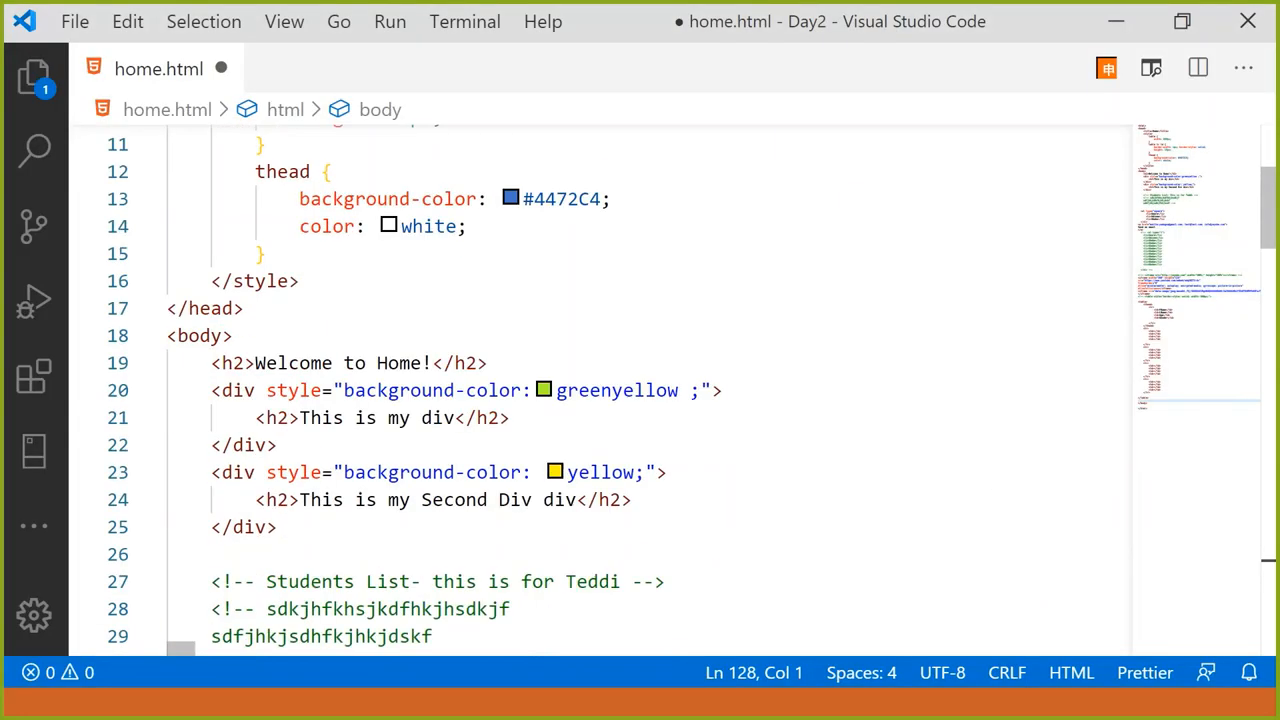
scroll(down, 3)
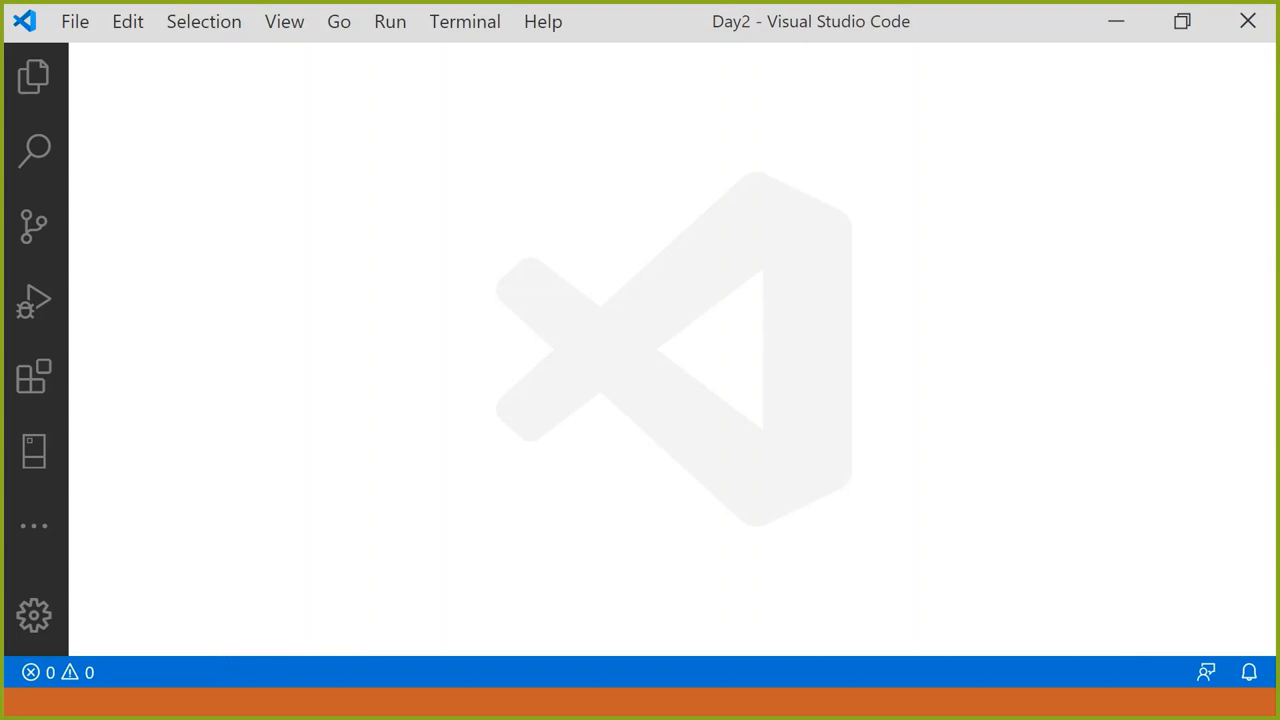
click(32, 76)
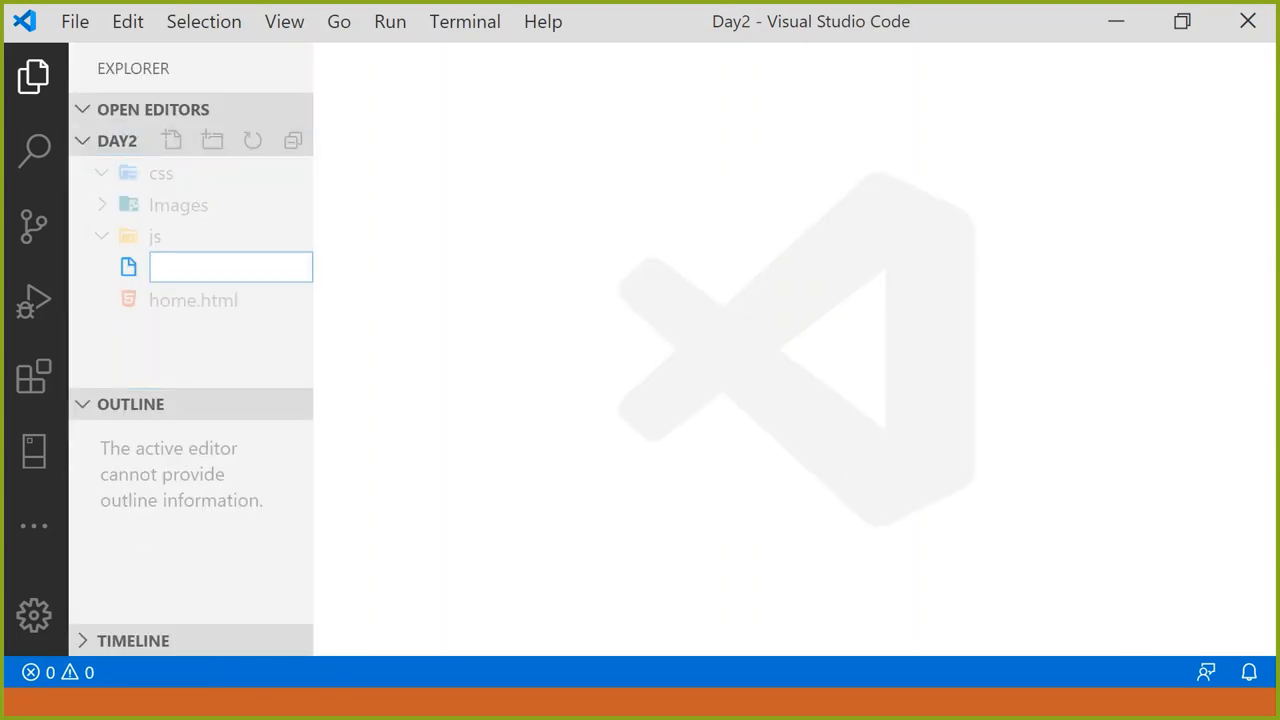
text(About)
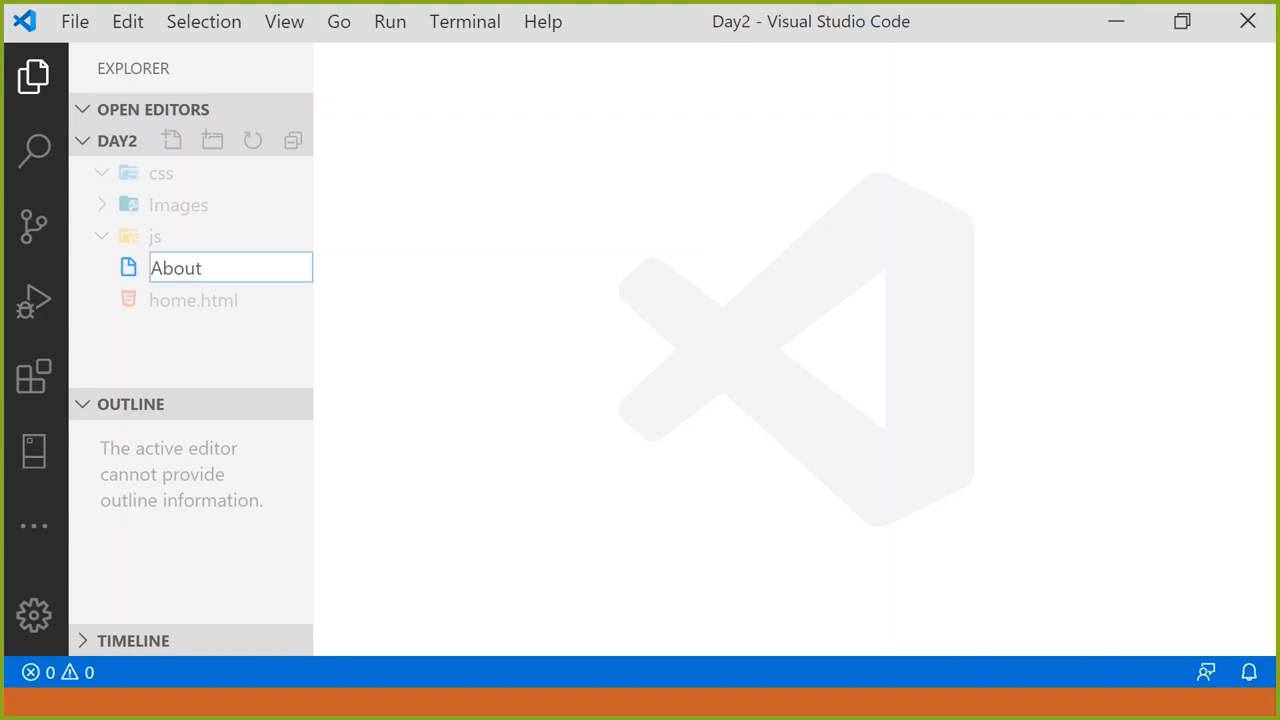
text(.html)
text(<)
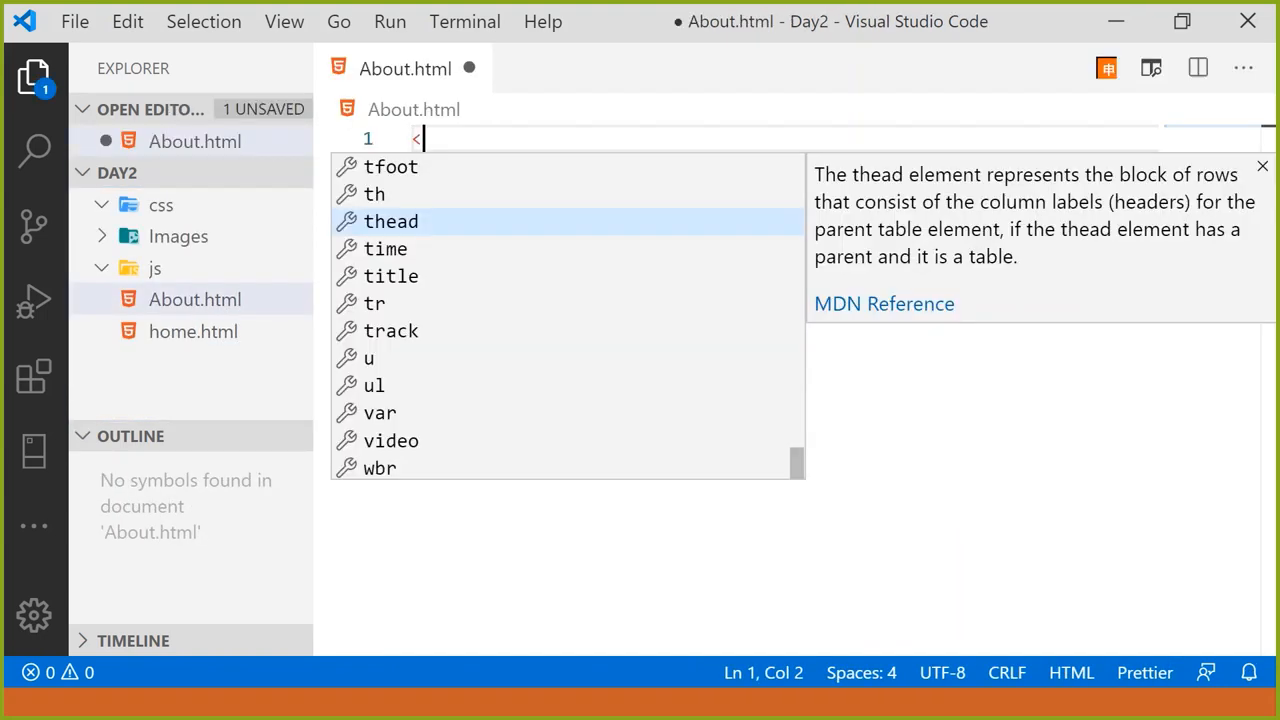
Build the html skeleton with a head containing the title 'About'.
text(html>)
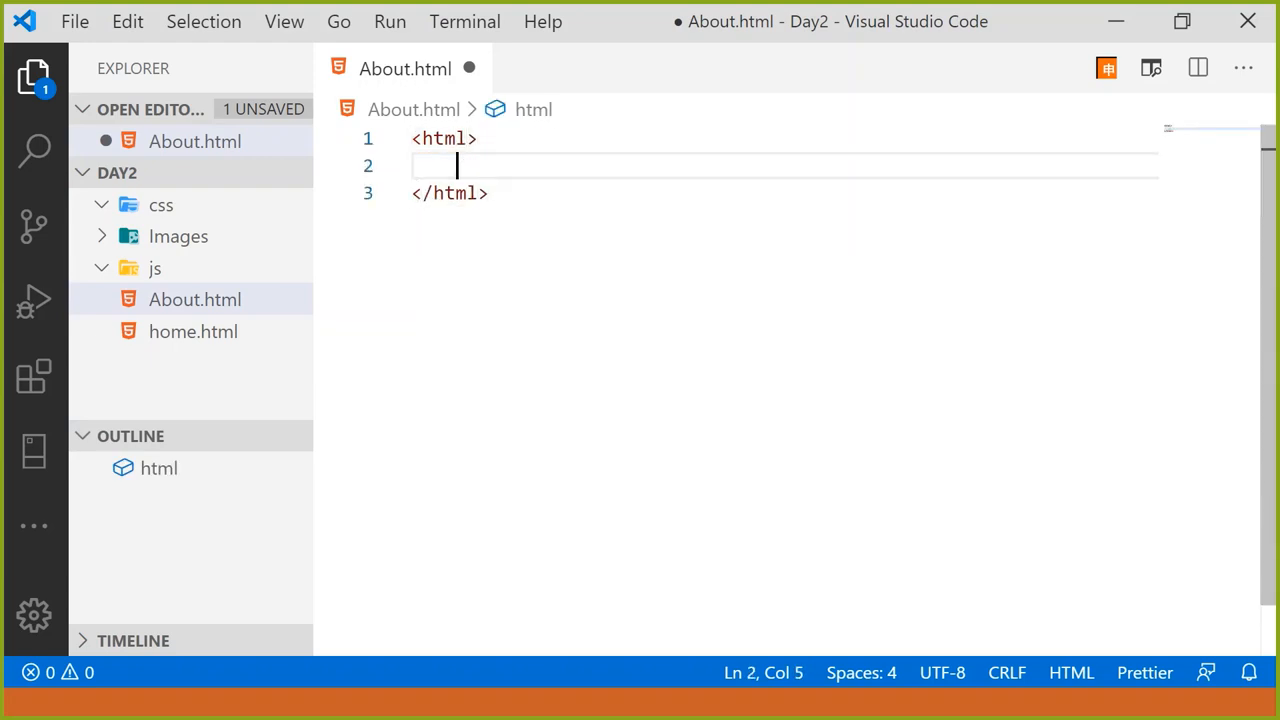
text(<head>)
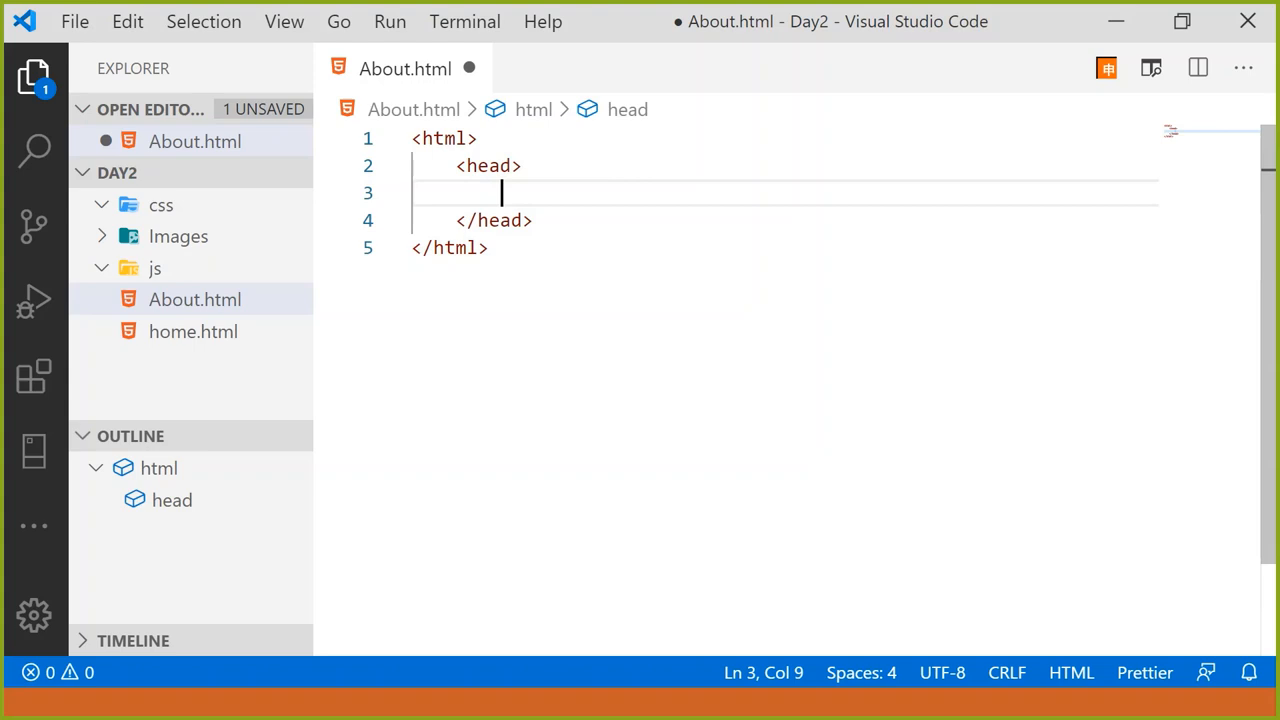
text(tit)
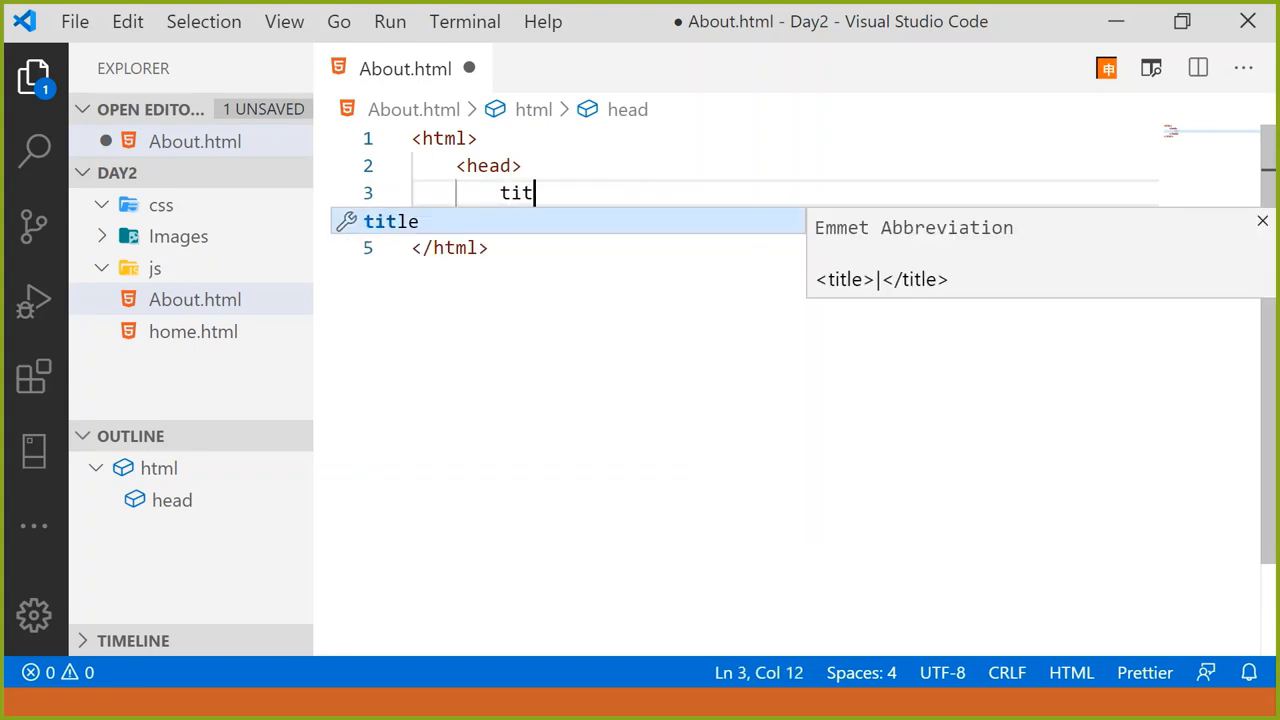
key(Tab)
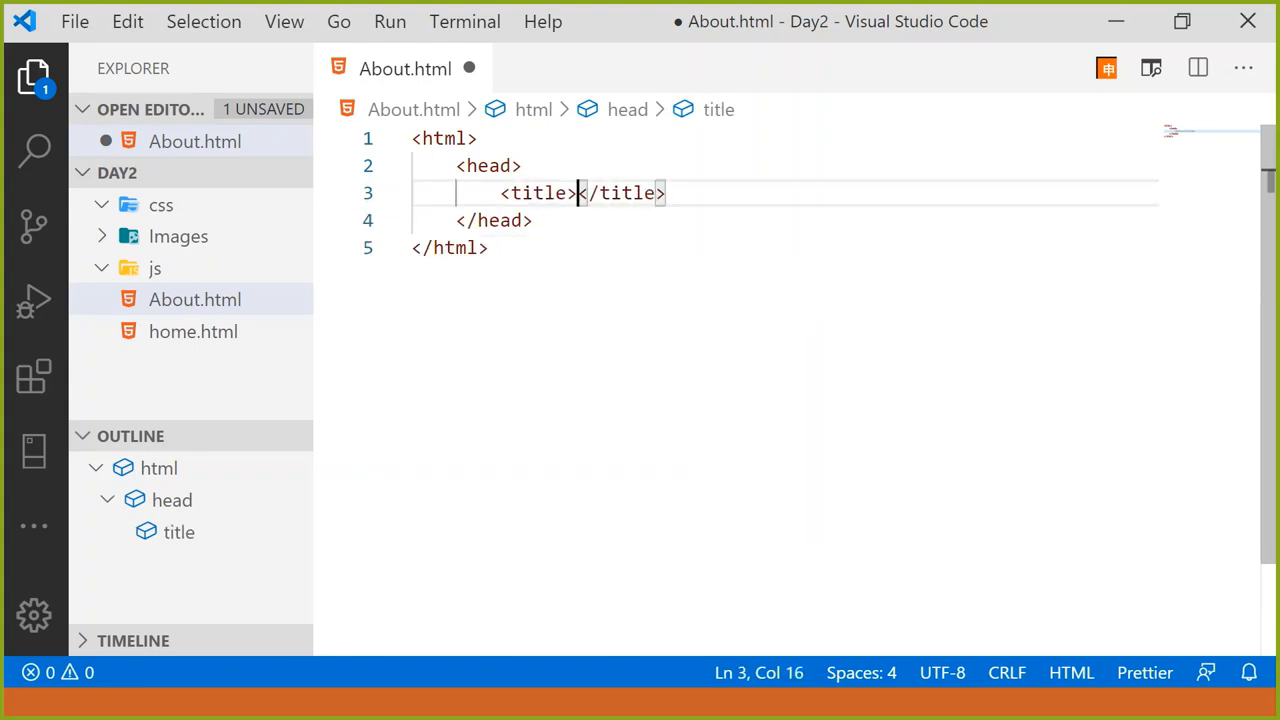
text(About)
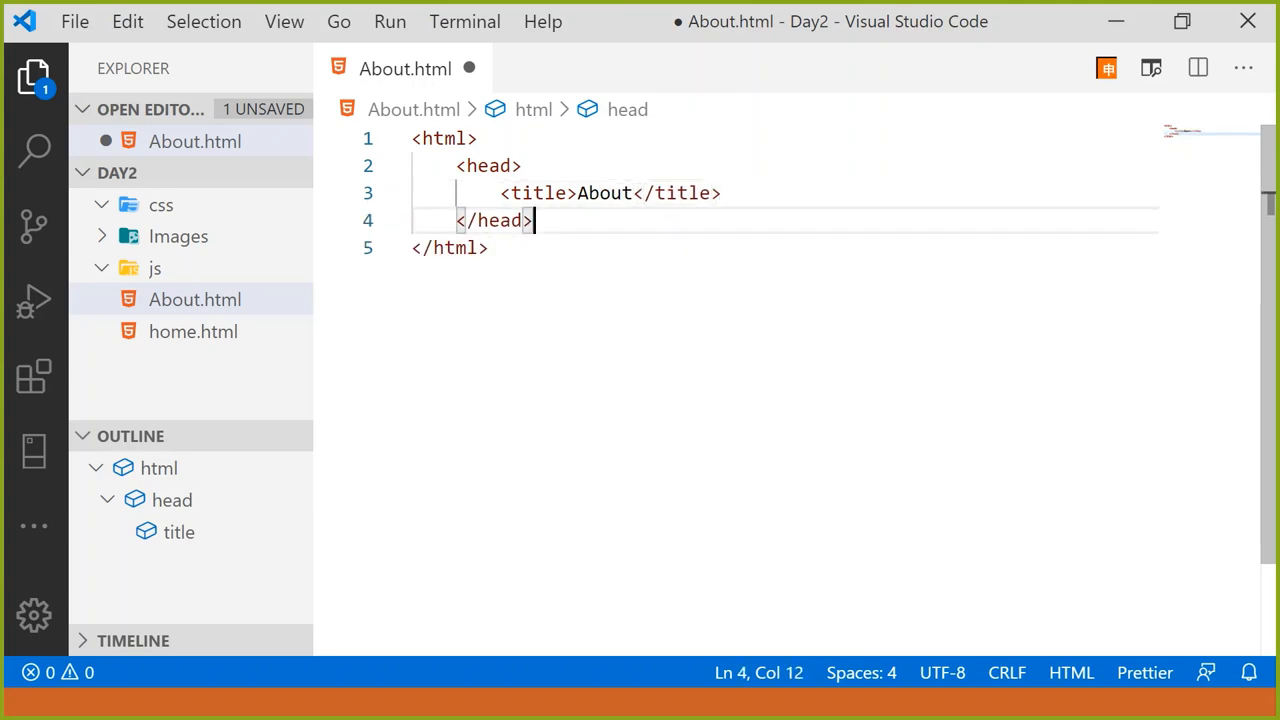
key(Enter)
text(<body>)
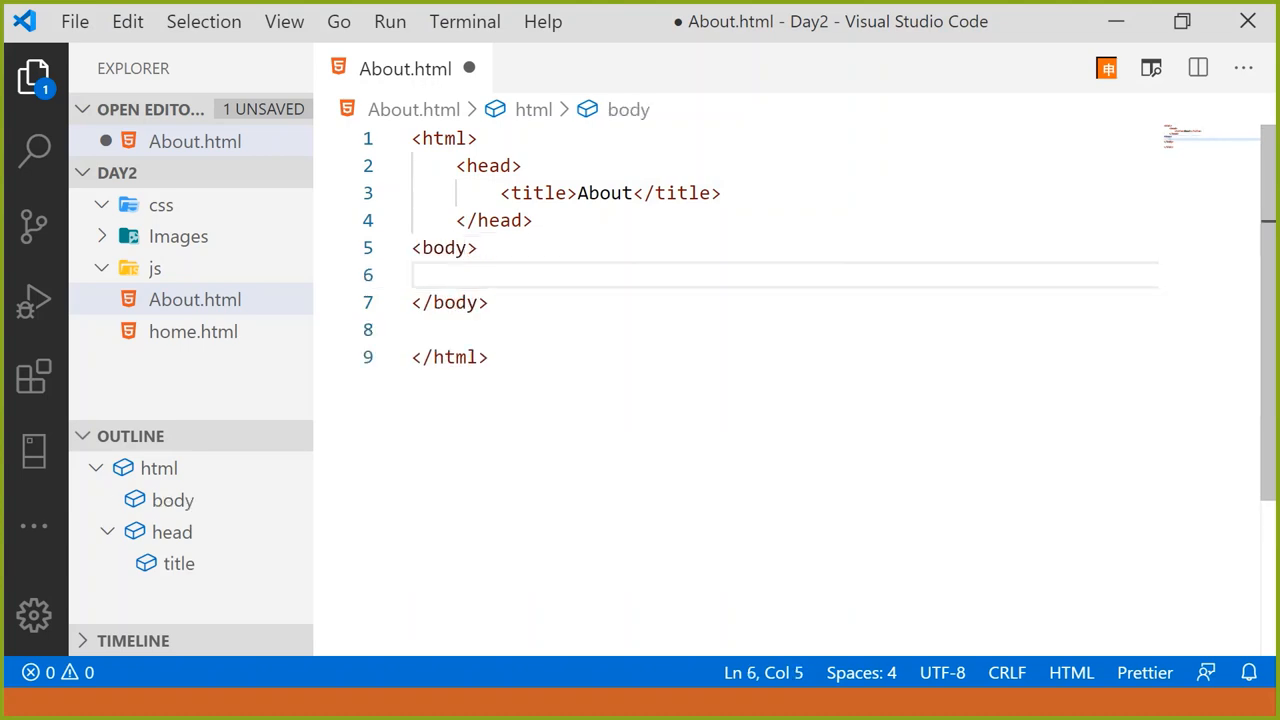
Add an h2 heading 'Hello' in the body.
text(<h2></h2>)
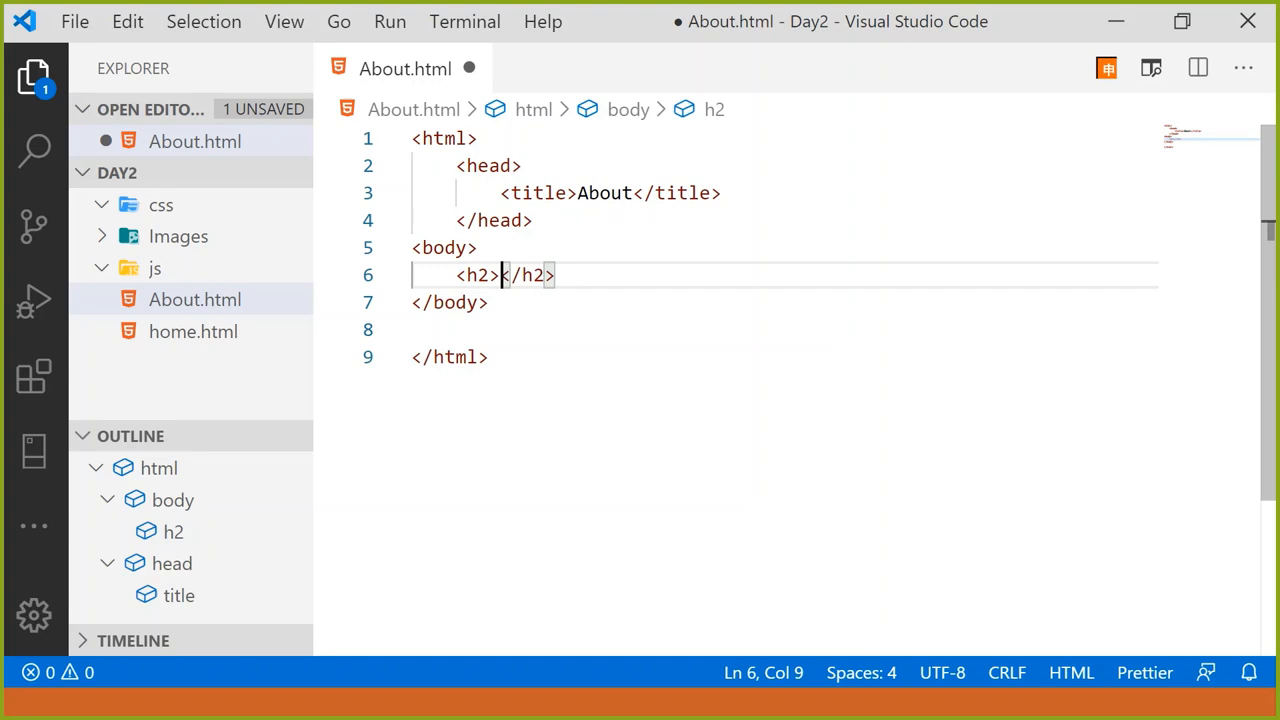
text(Hello)
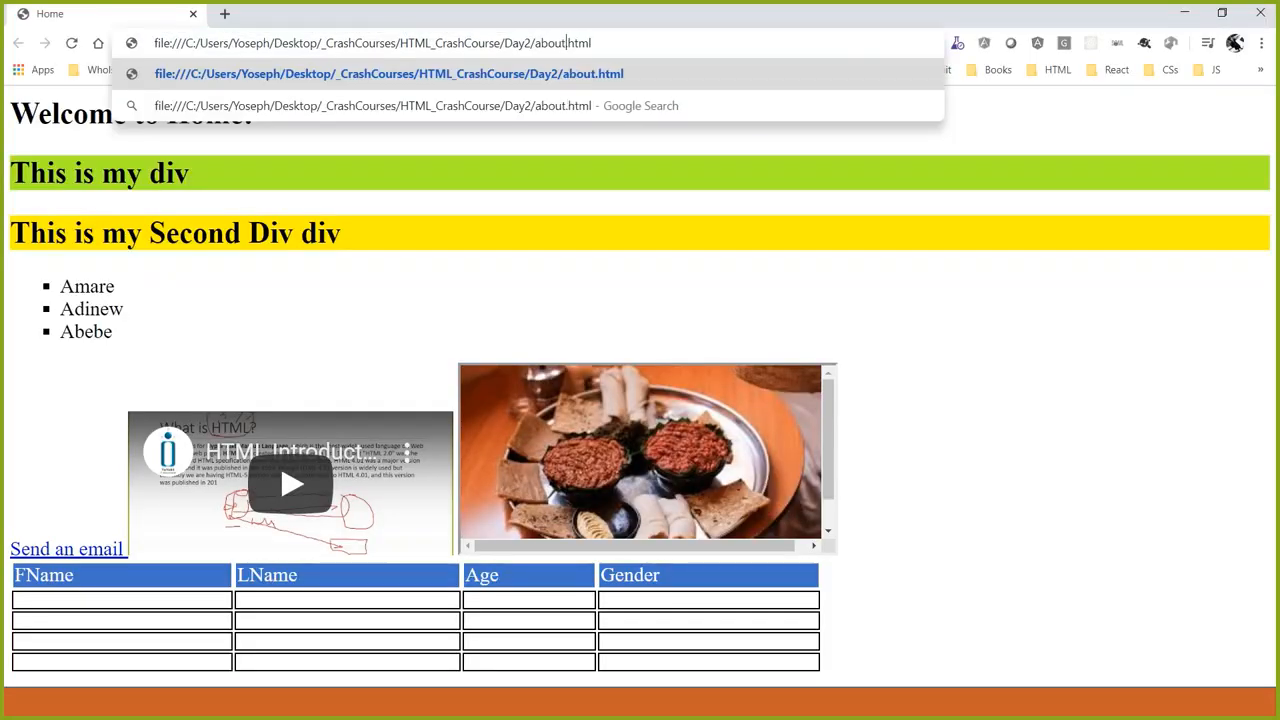
Load about.html in Chrome to show the Hello heading, then search 'wor' to launch Word.
key(Enter)
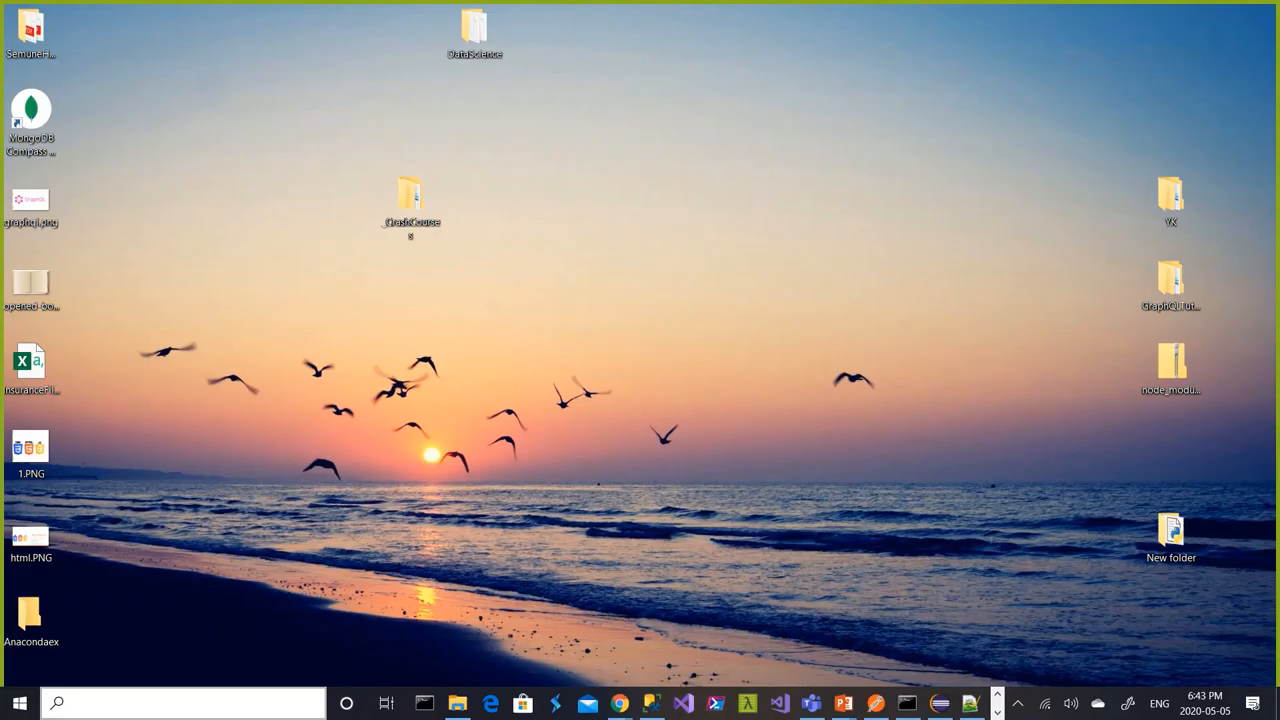
text(wor)
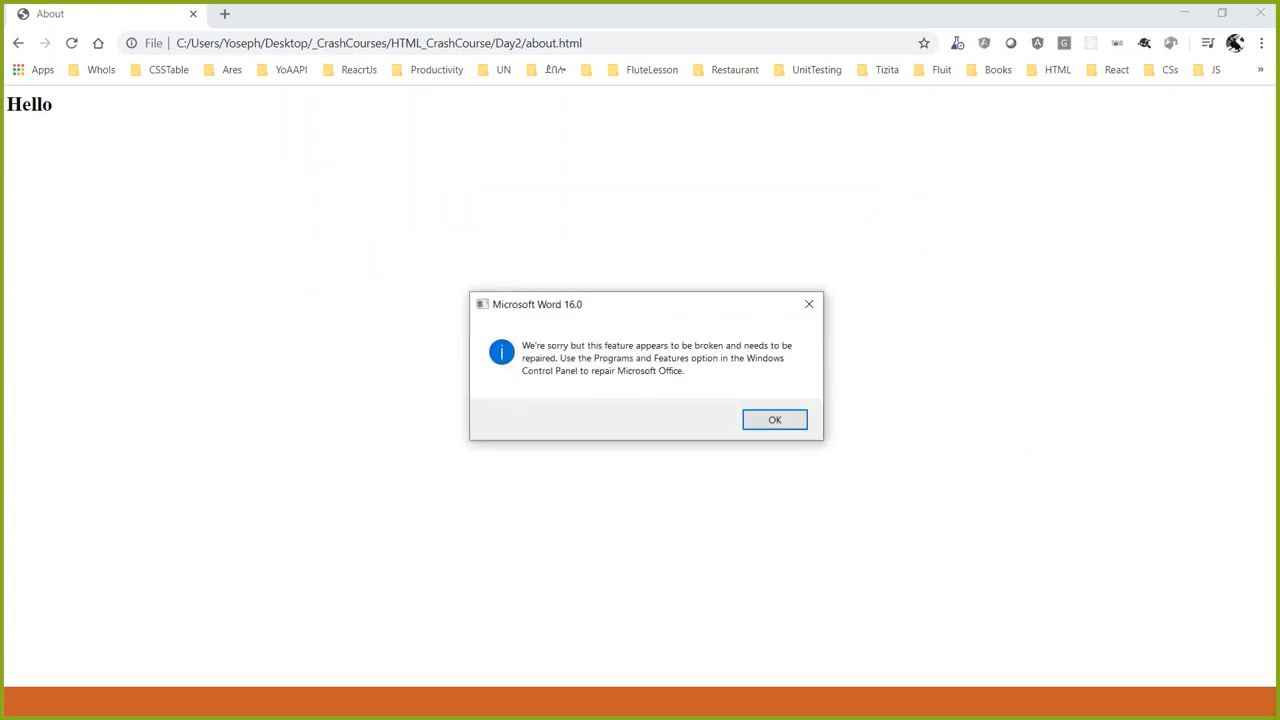
Start a maximized blank Word document and generate sample text with =rand().
click(774, 420)
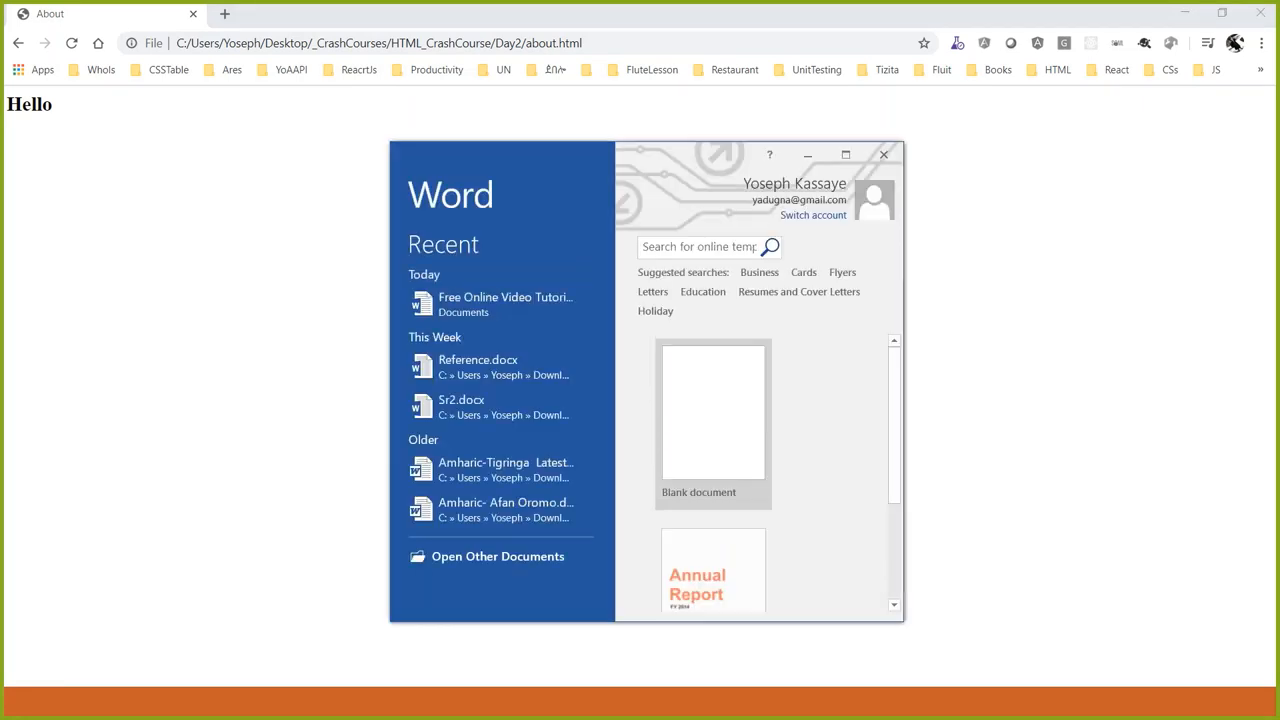
click(712, 410)
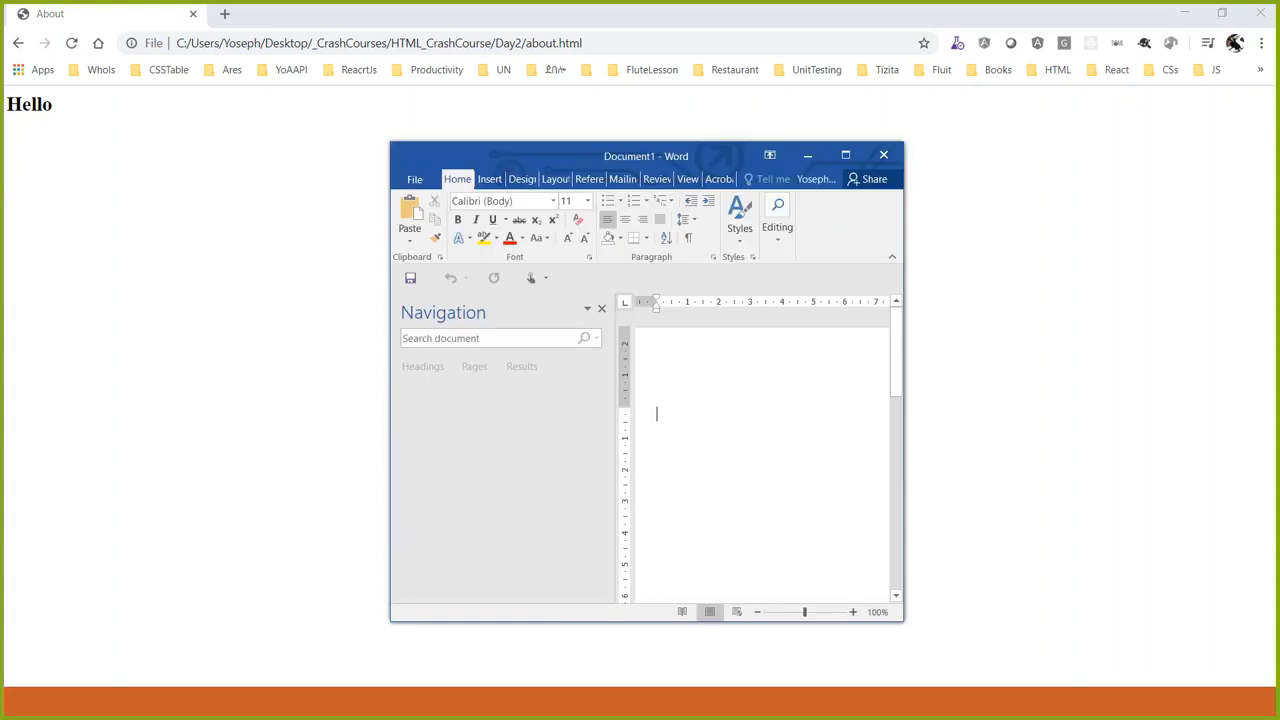
click(844, 156)
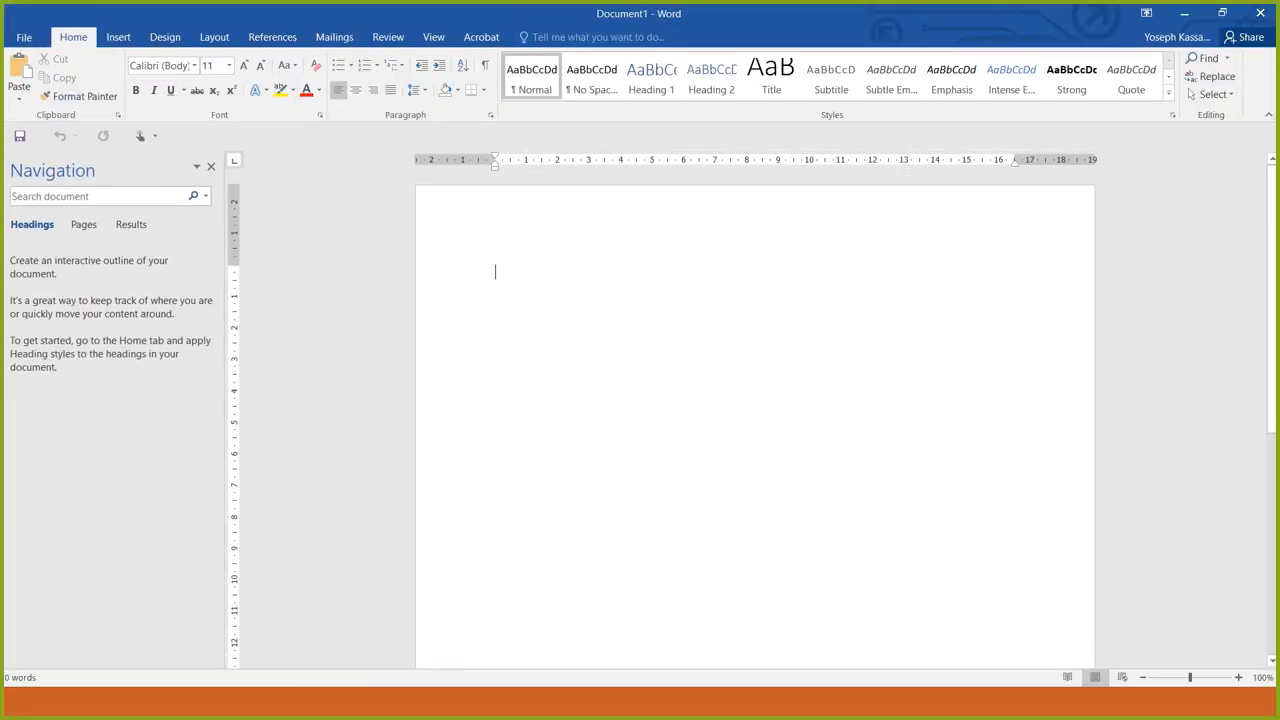
text(=r)
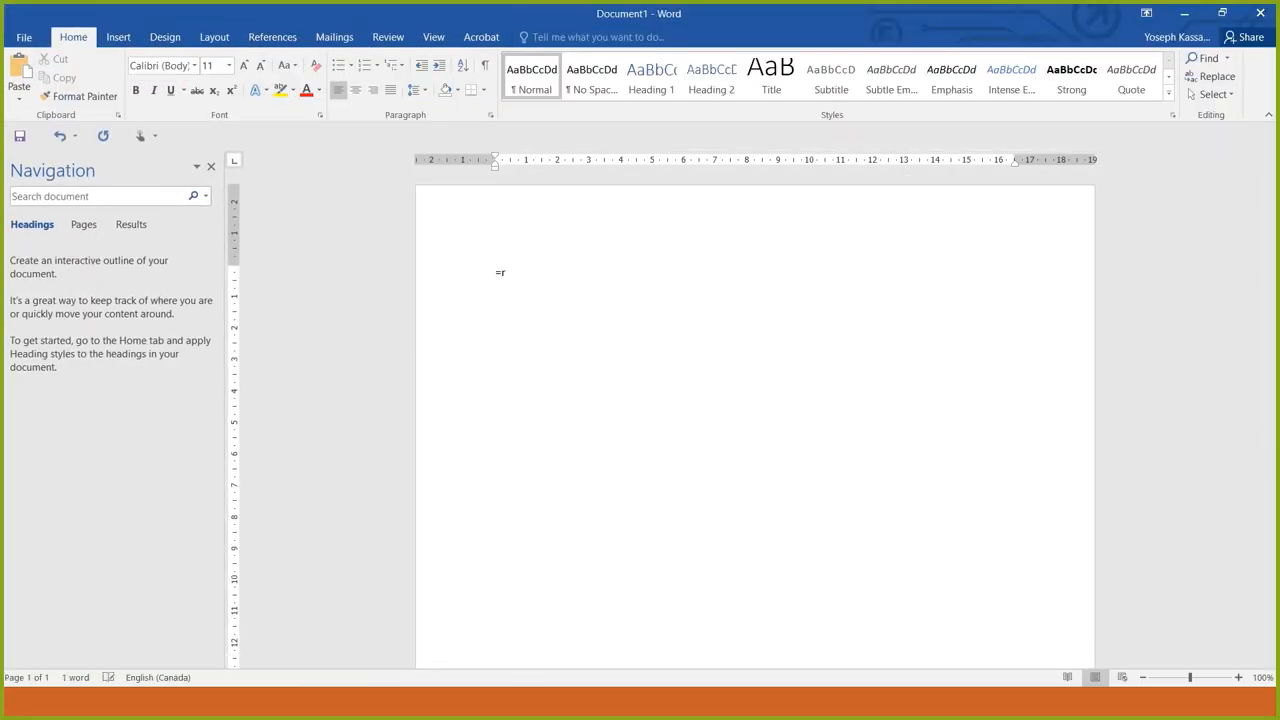
click(1238, 676)
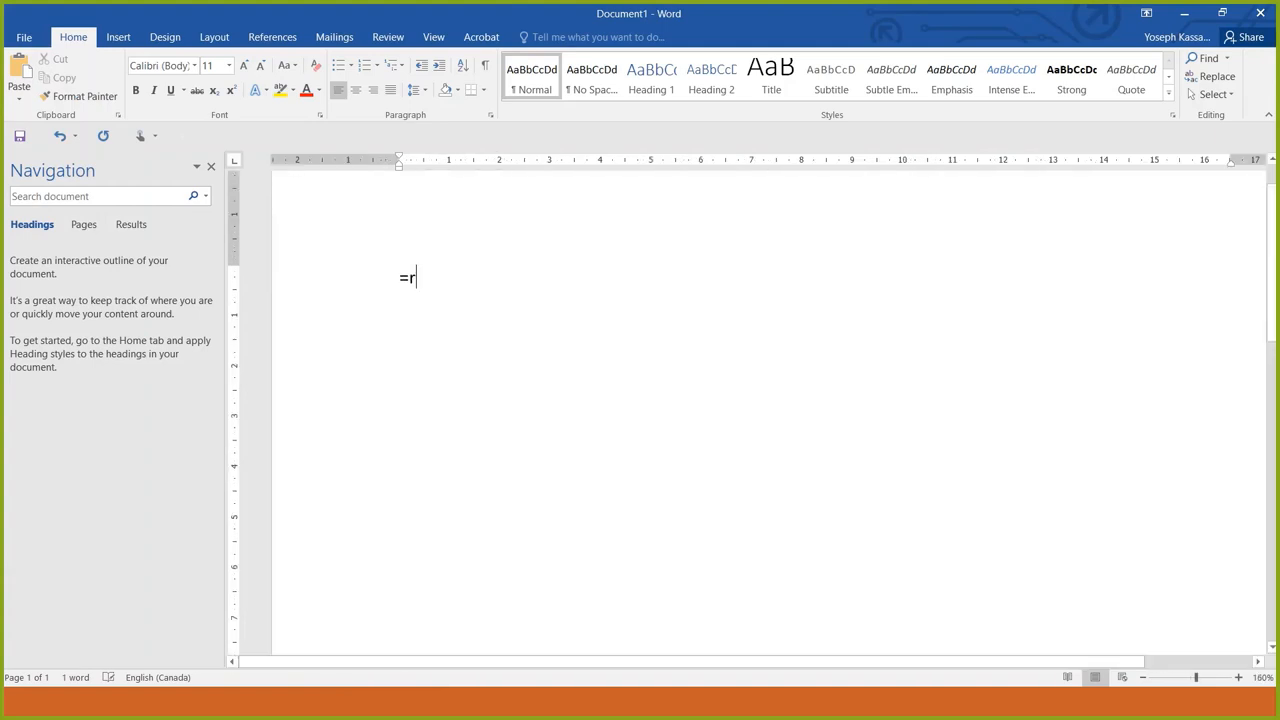
text(and())
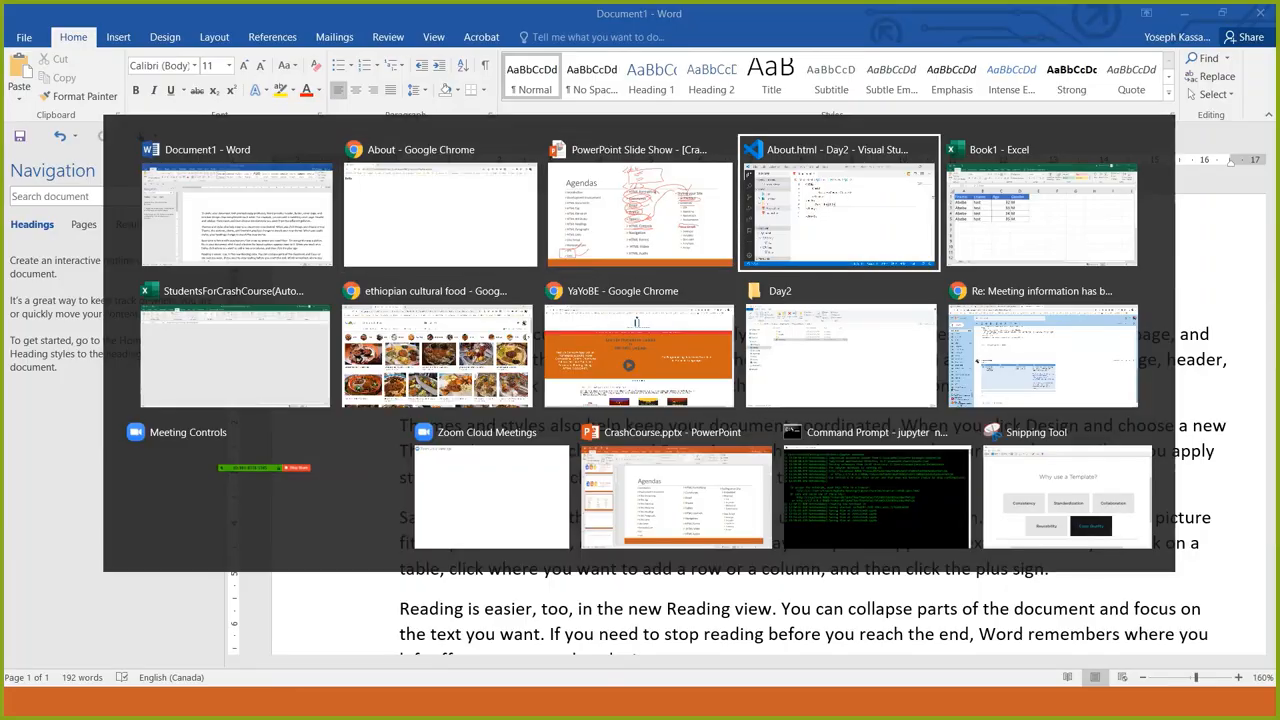
Paste the Word sample text into <p> paragraphs below the h2 and save About.html.
click(838, 200)
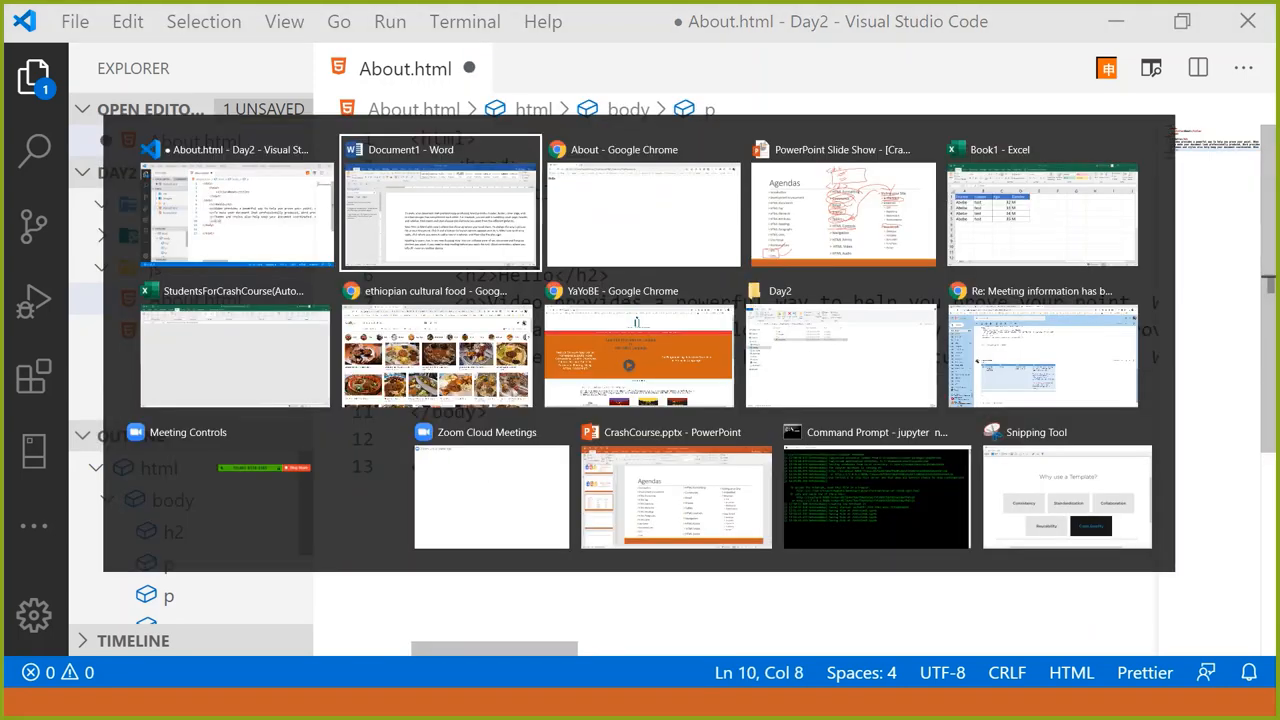
click(440, 200)
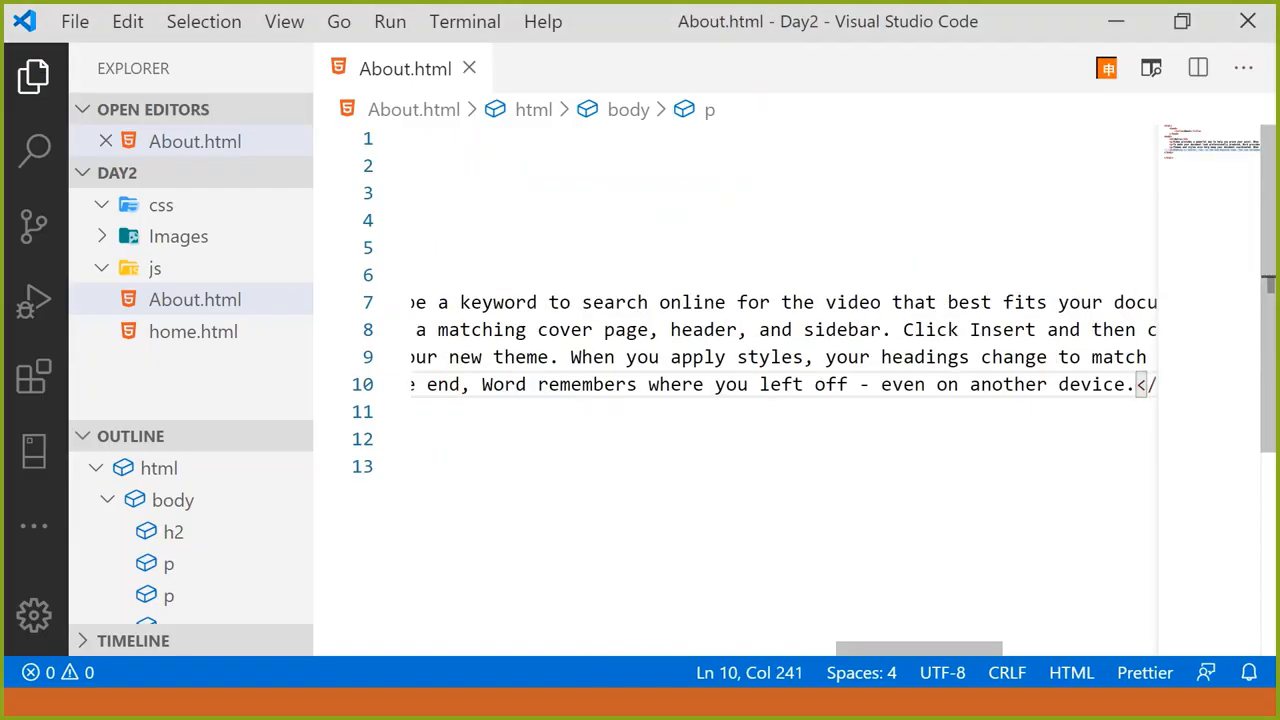
key(alt+tab)
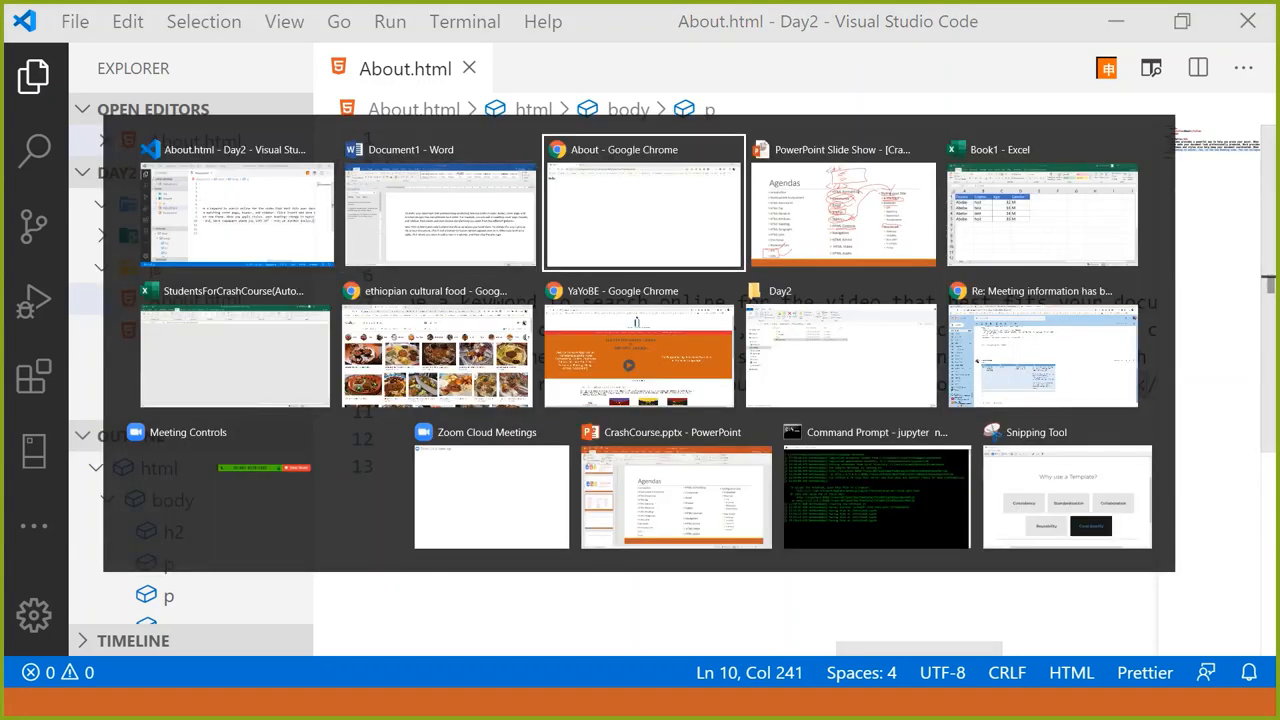
Preview the About page with its four paragraphs and select the second paragraph's text.
click(644, 200)
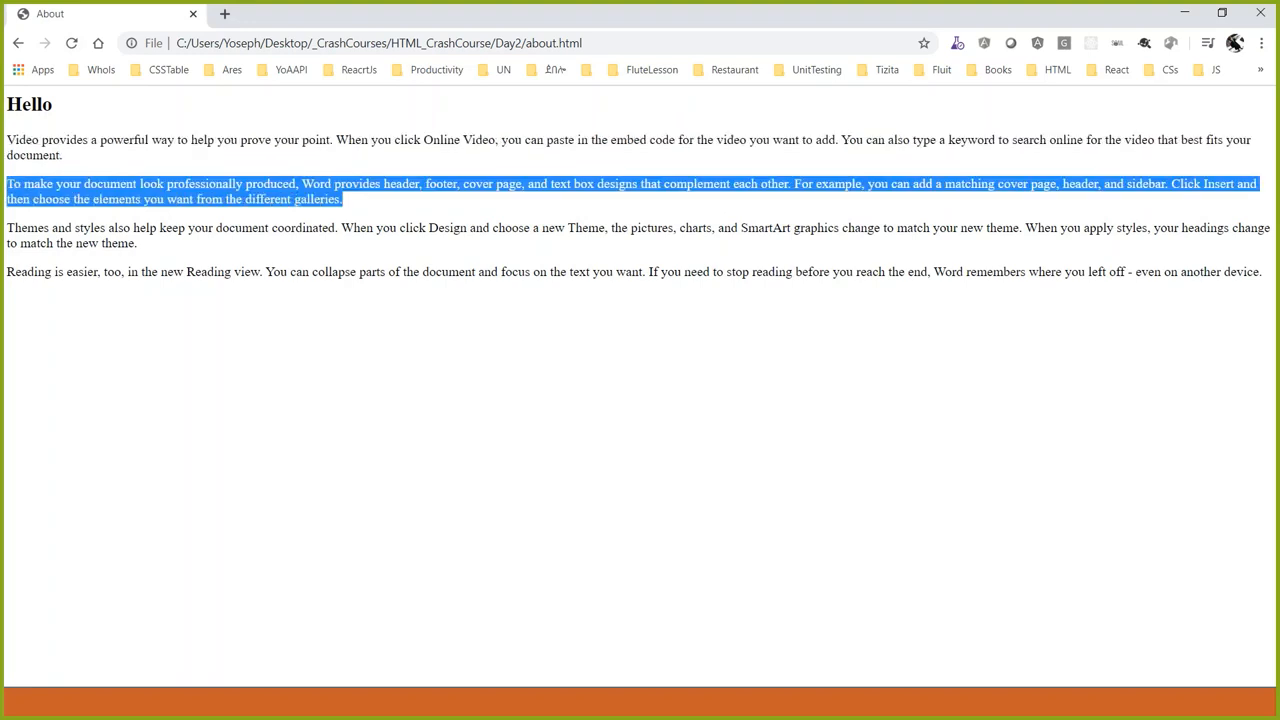
drag(36, 272, 270, 272)
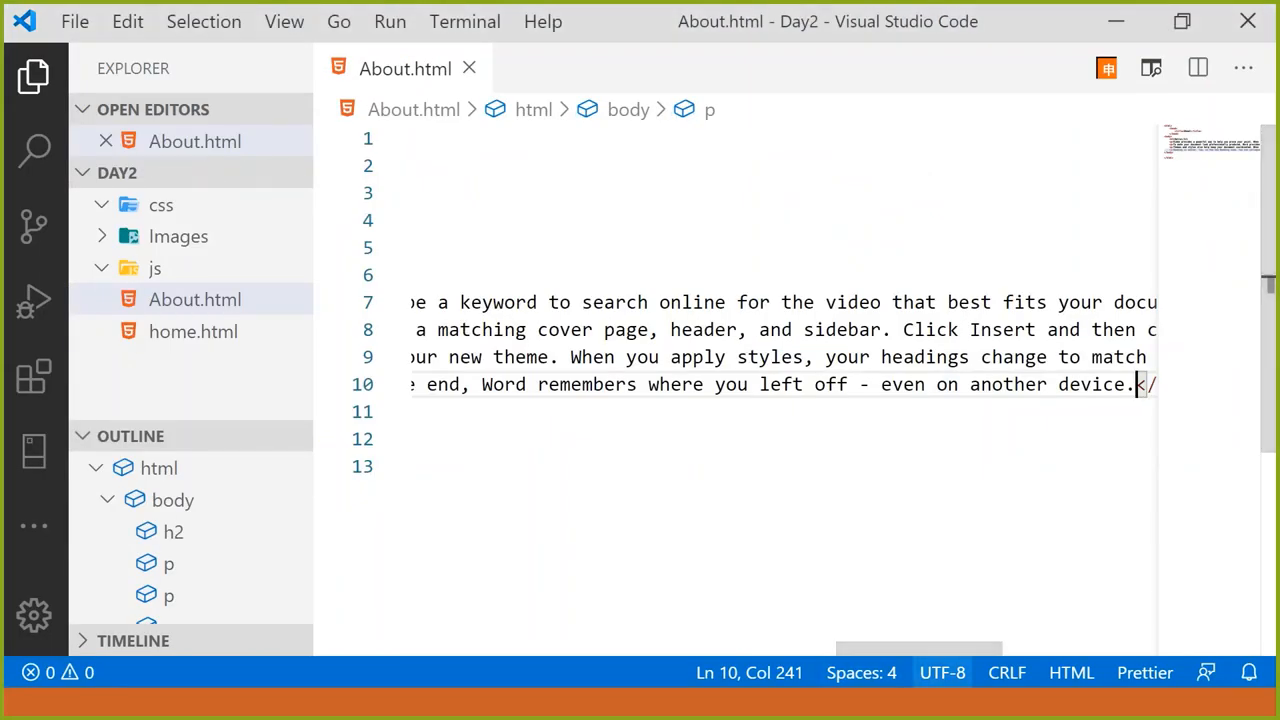
Give each <p> an inline style="background-color: yellow;" and save the file.
scroll(left, 3)
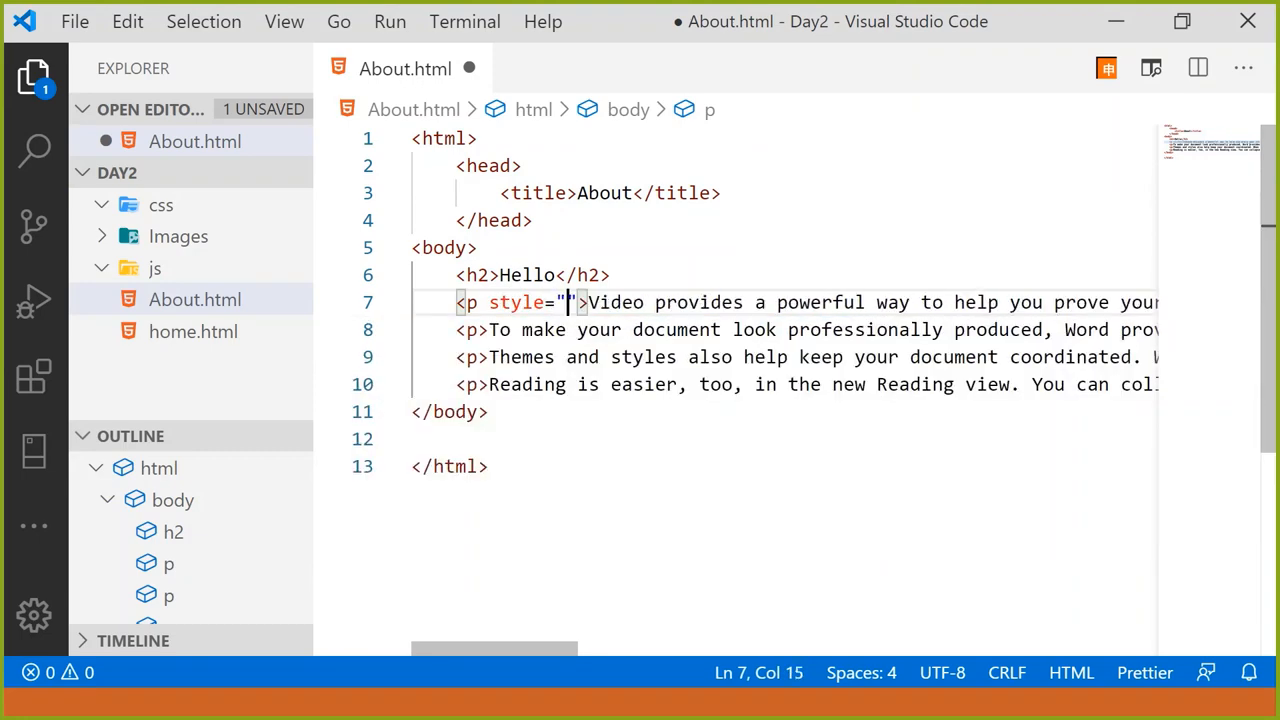
text(background-color: yellow;)
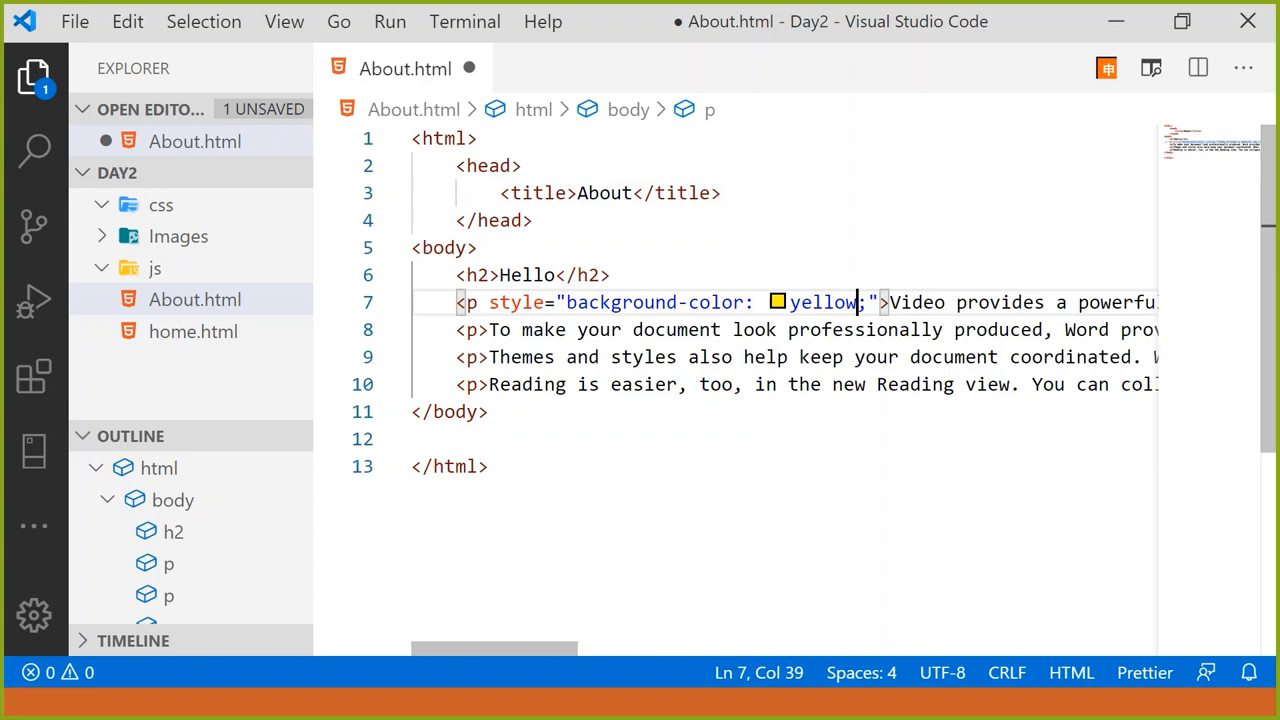
drag(488, 302, 878, 302)
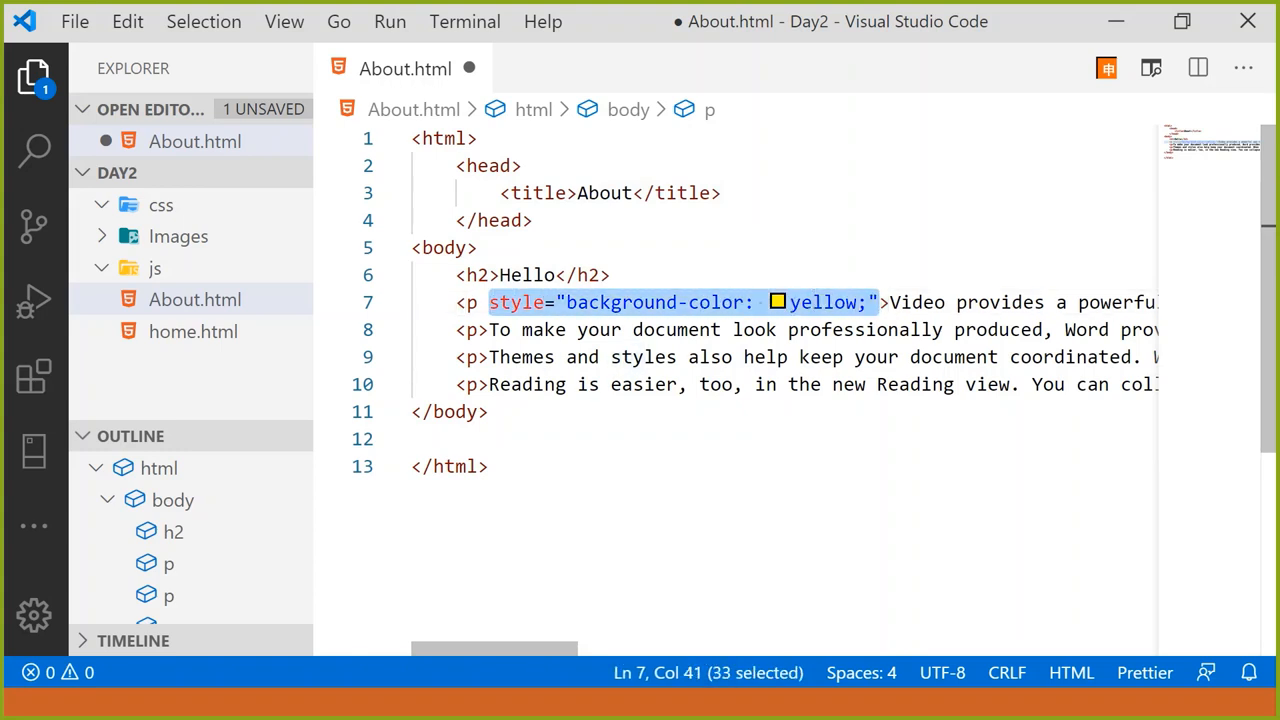
click(480, 330)
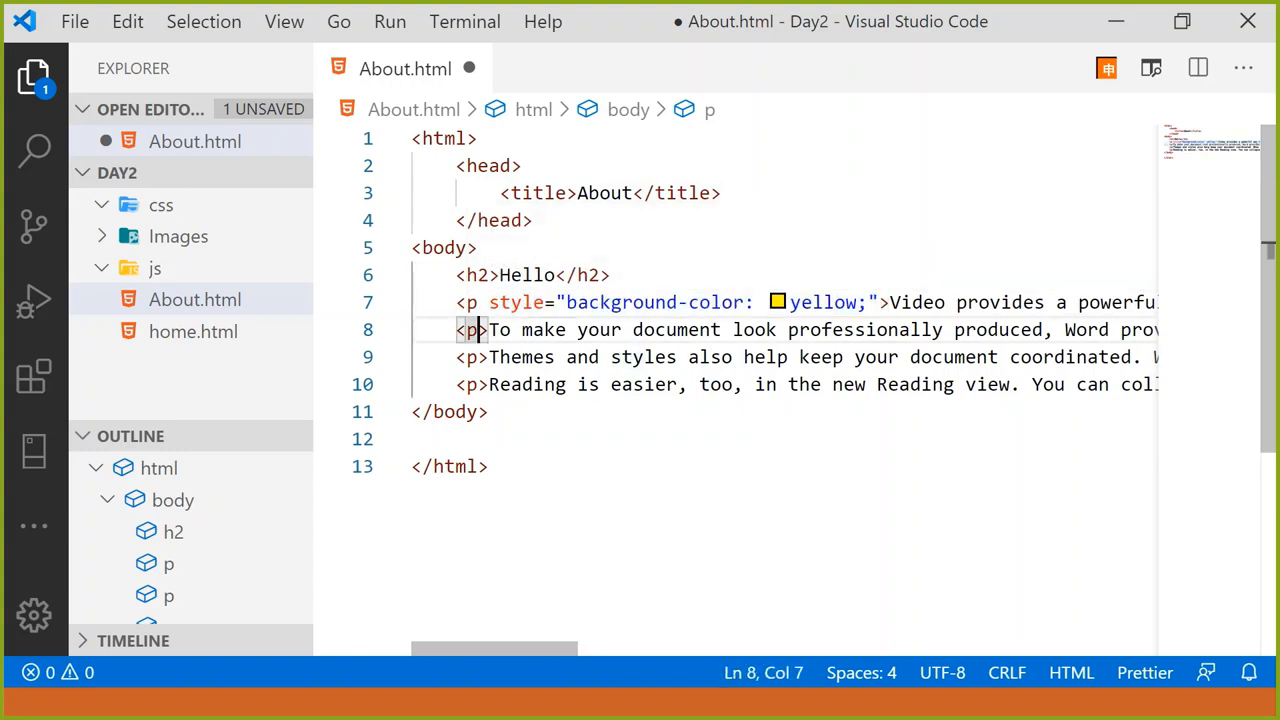
text(style="background-color: yellow;")
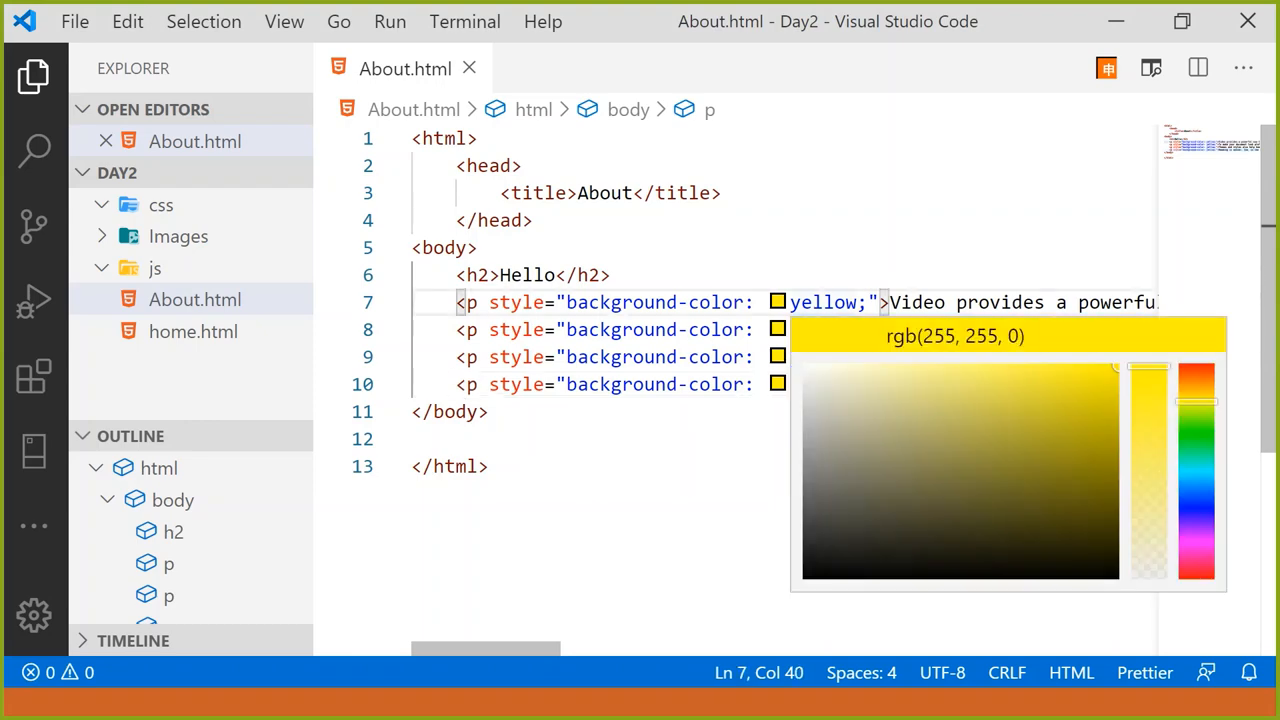
Add font-size: 15px to each paragraph's inline style.
text(font)
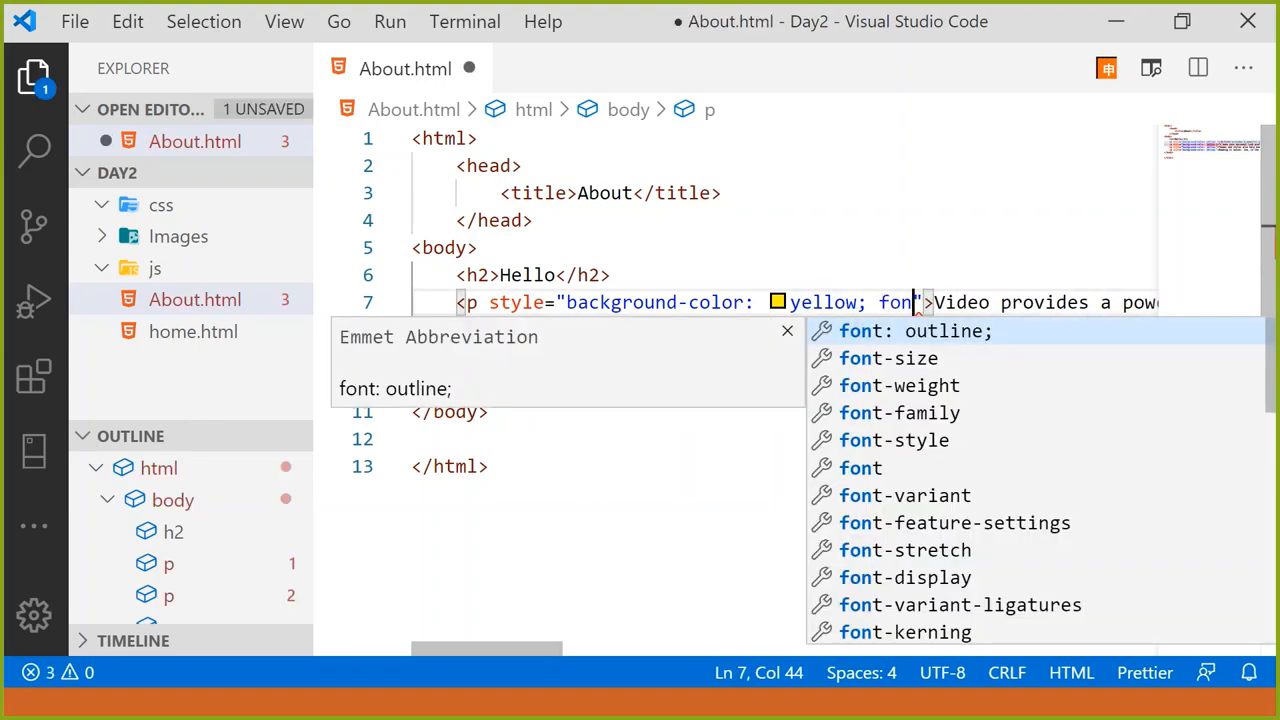
text(t-size: ;)
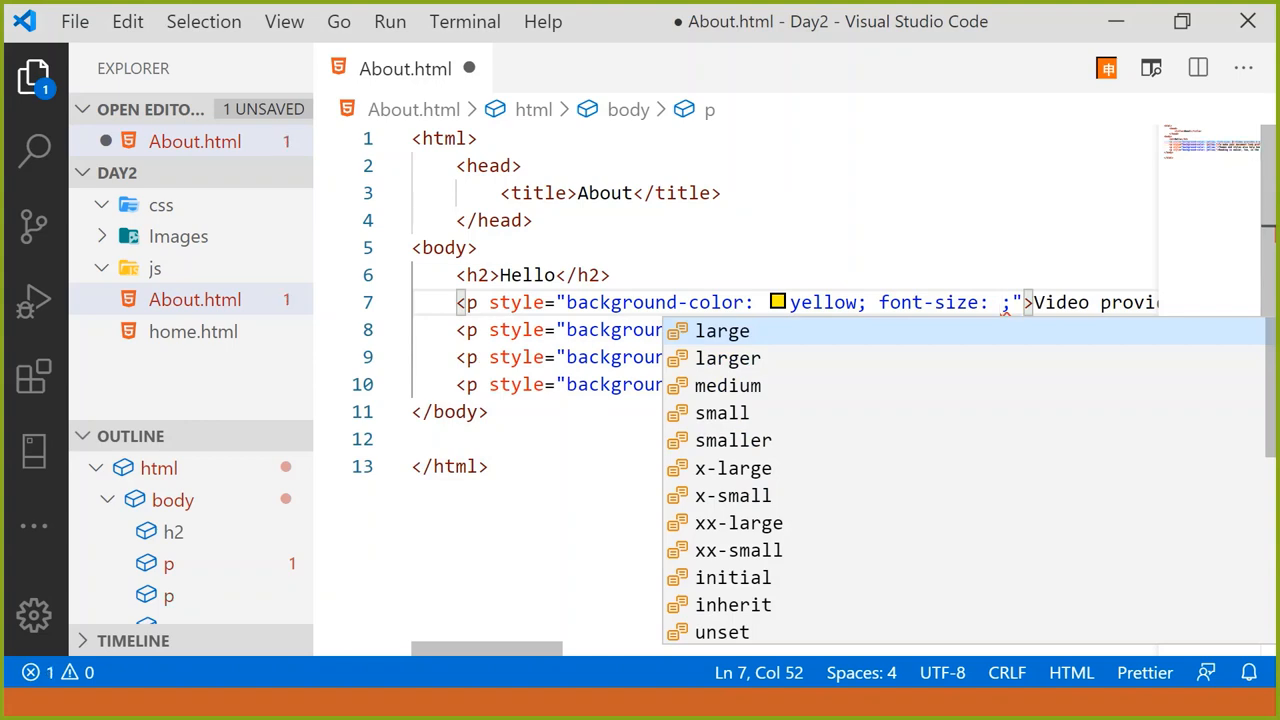
text(15px)
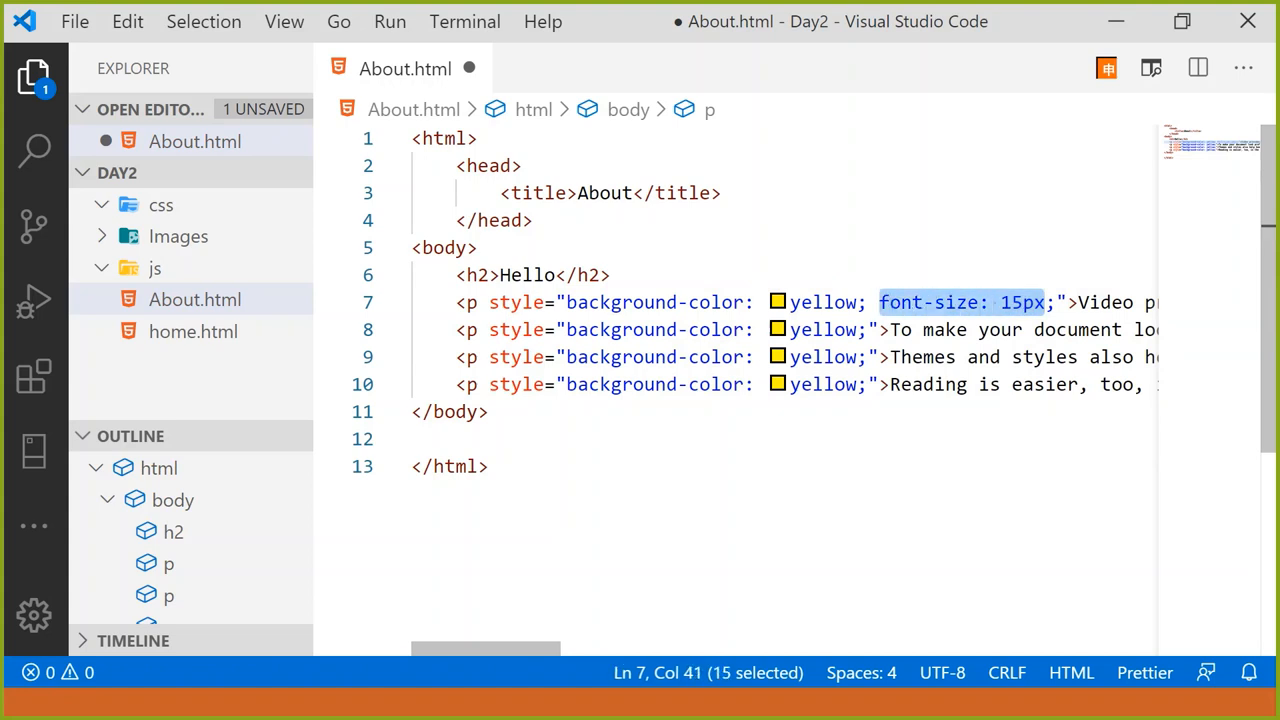
click(1024, 328)
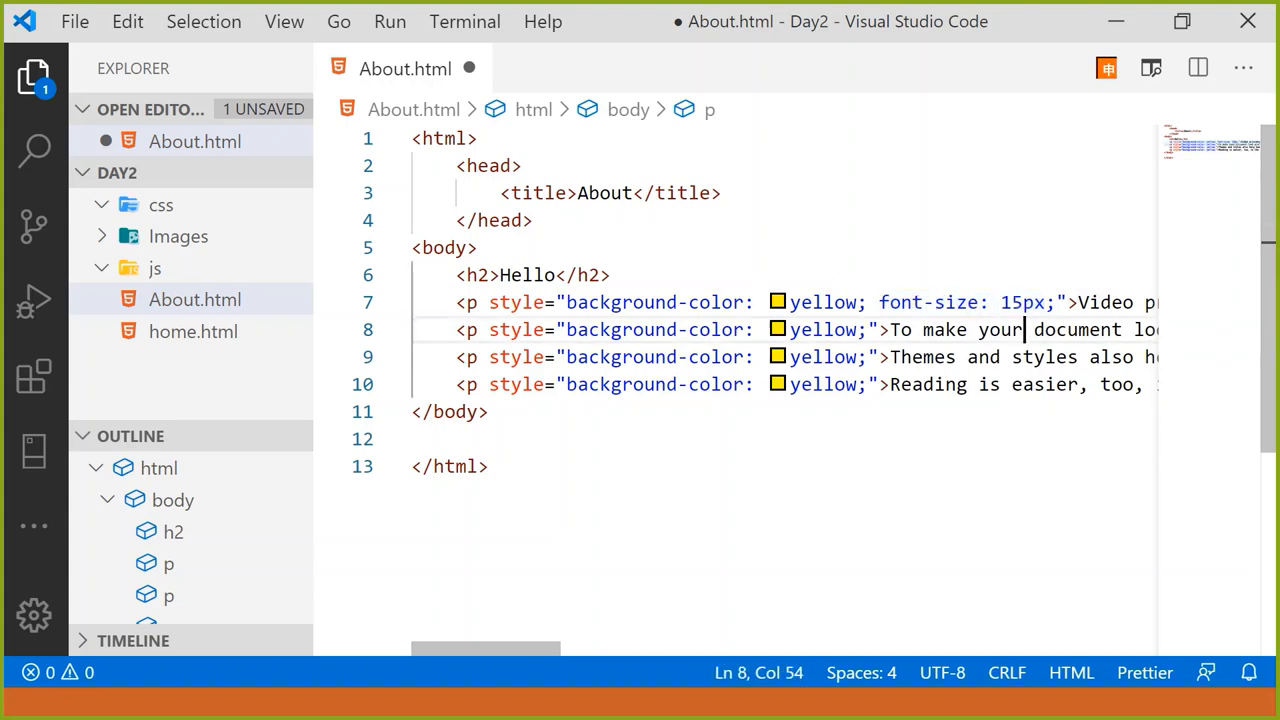
text(font-size: 15px)
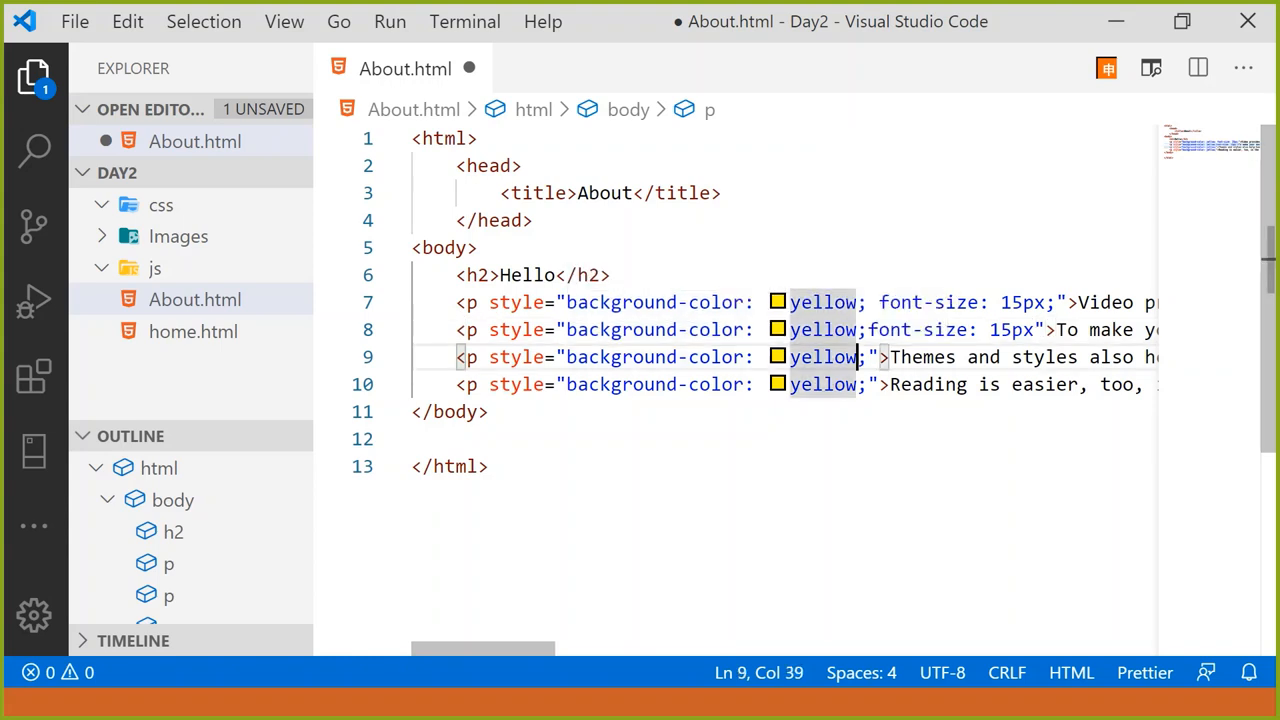
text(font-size: 15px)
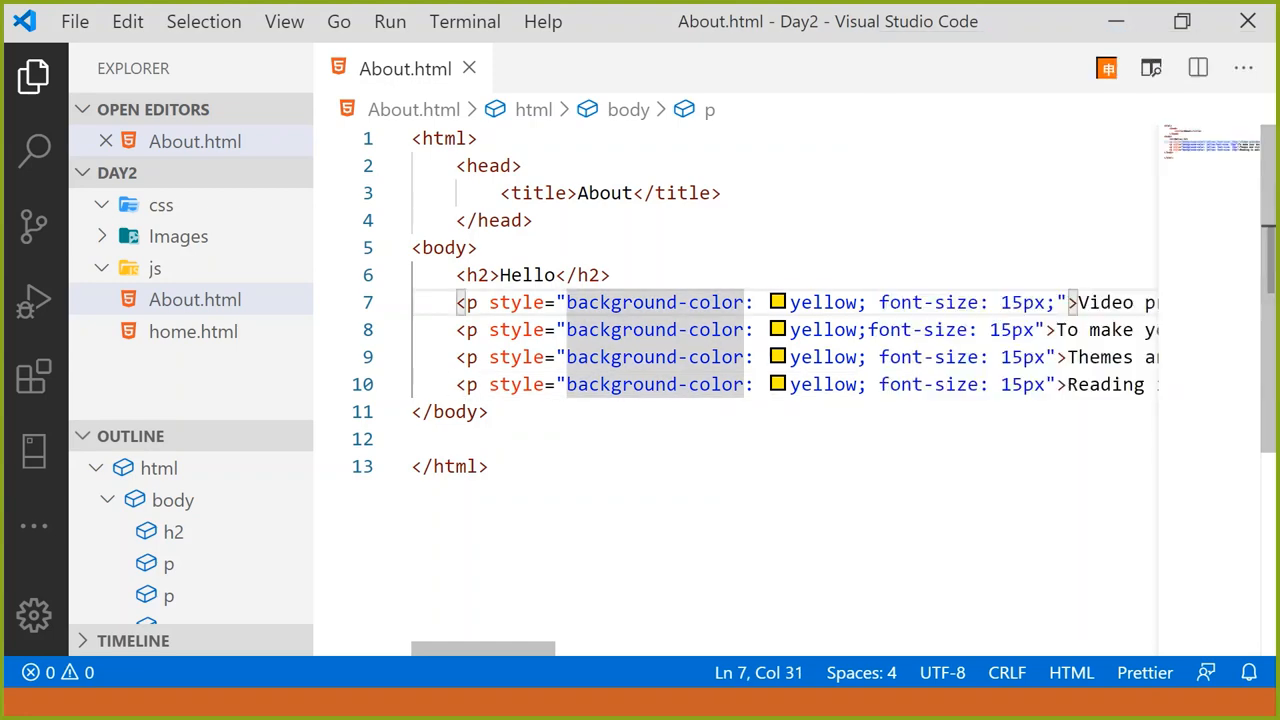
Change the font sizes to 25px and remove the first paragraph's inline style.
text(\)
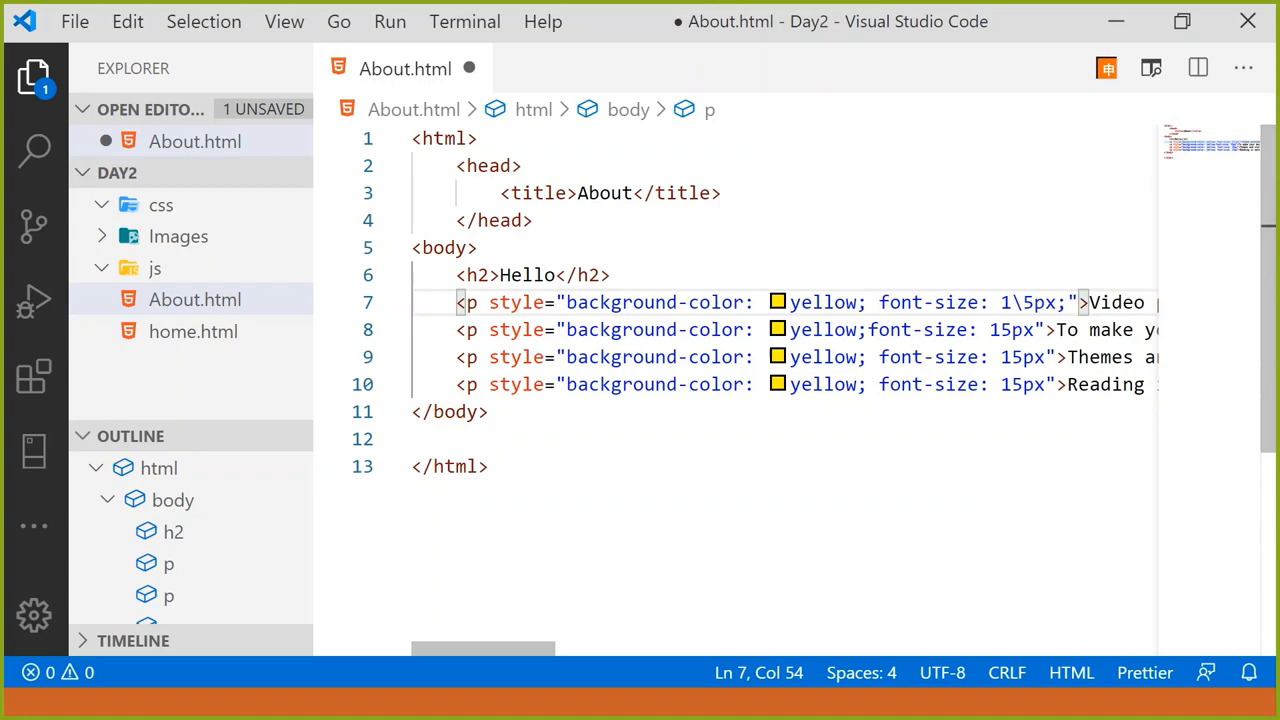
key(Backspace)
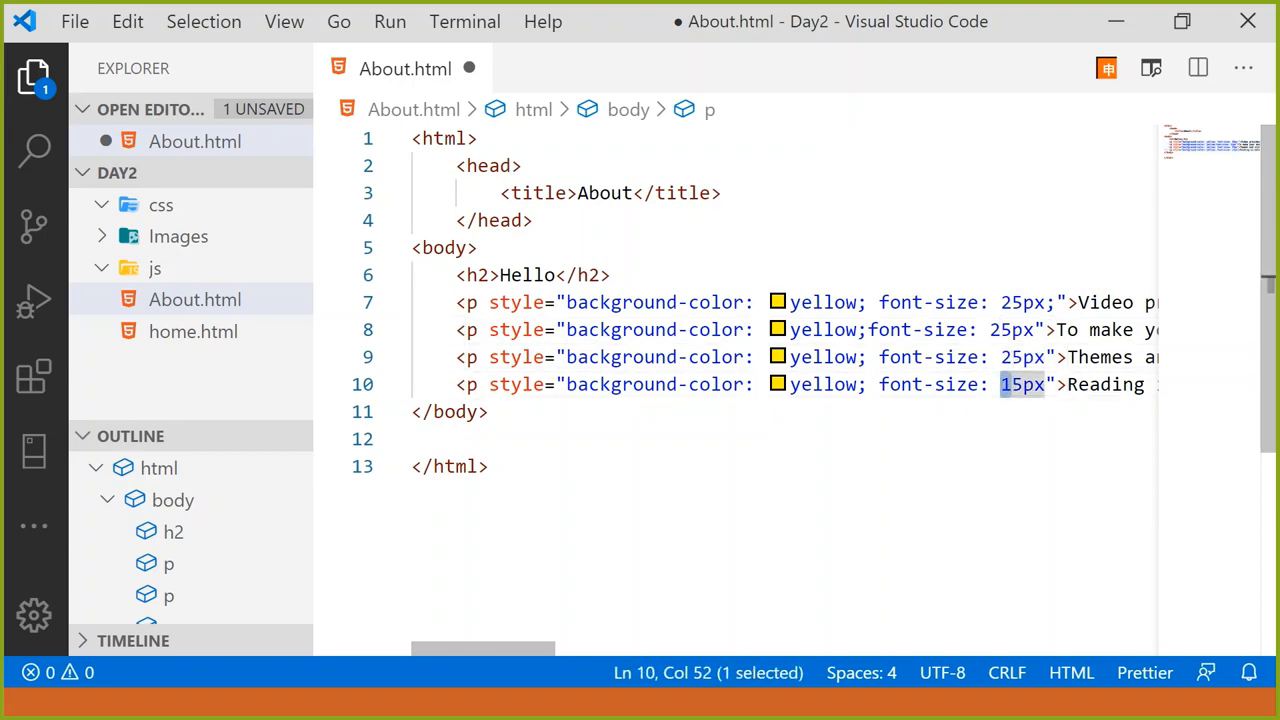
key(alt+tab)
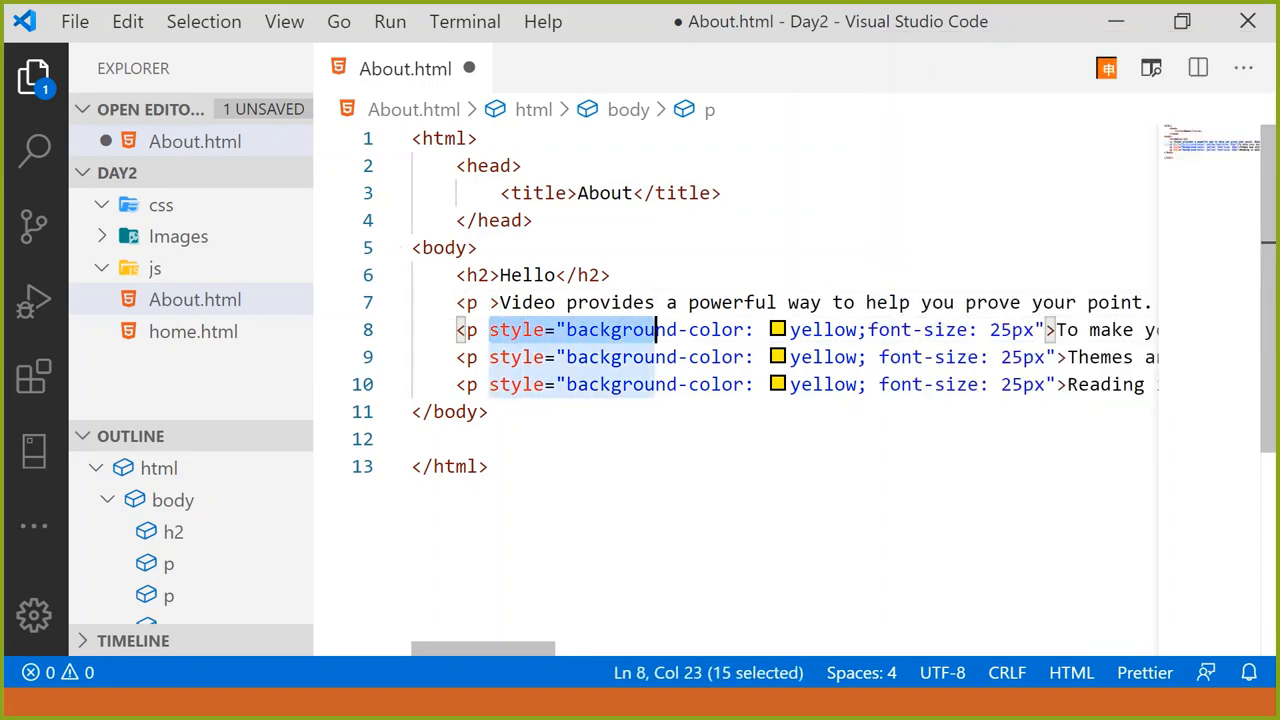
Remove the remaining inline styles and start a <style> block in the head with a p rule.
key(Delete)
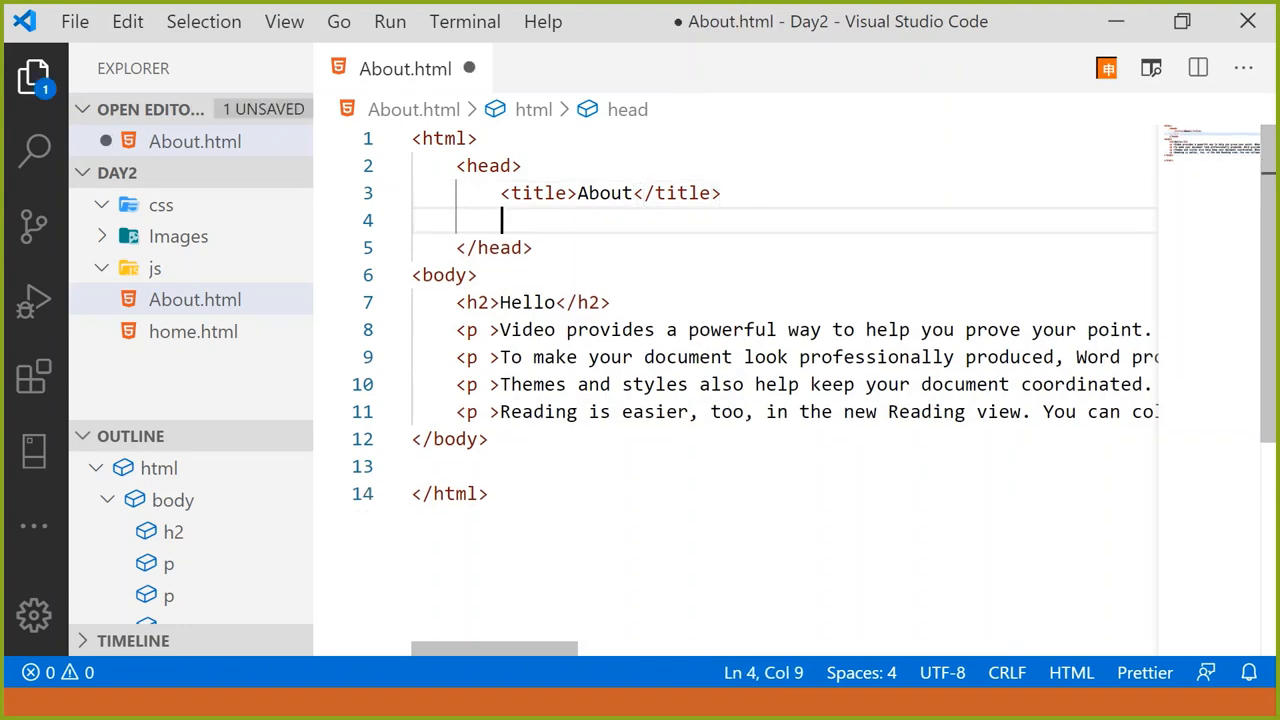
text(<style>)
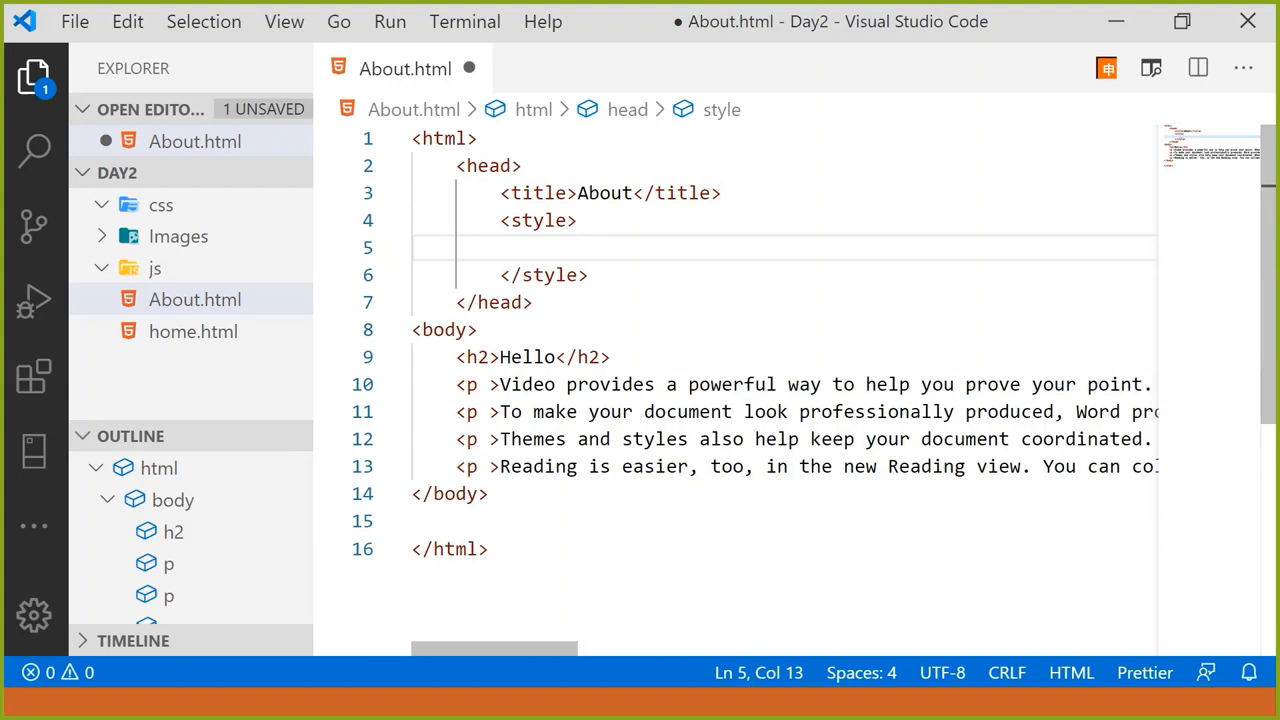
text(p)
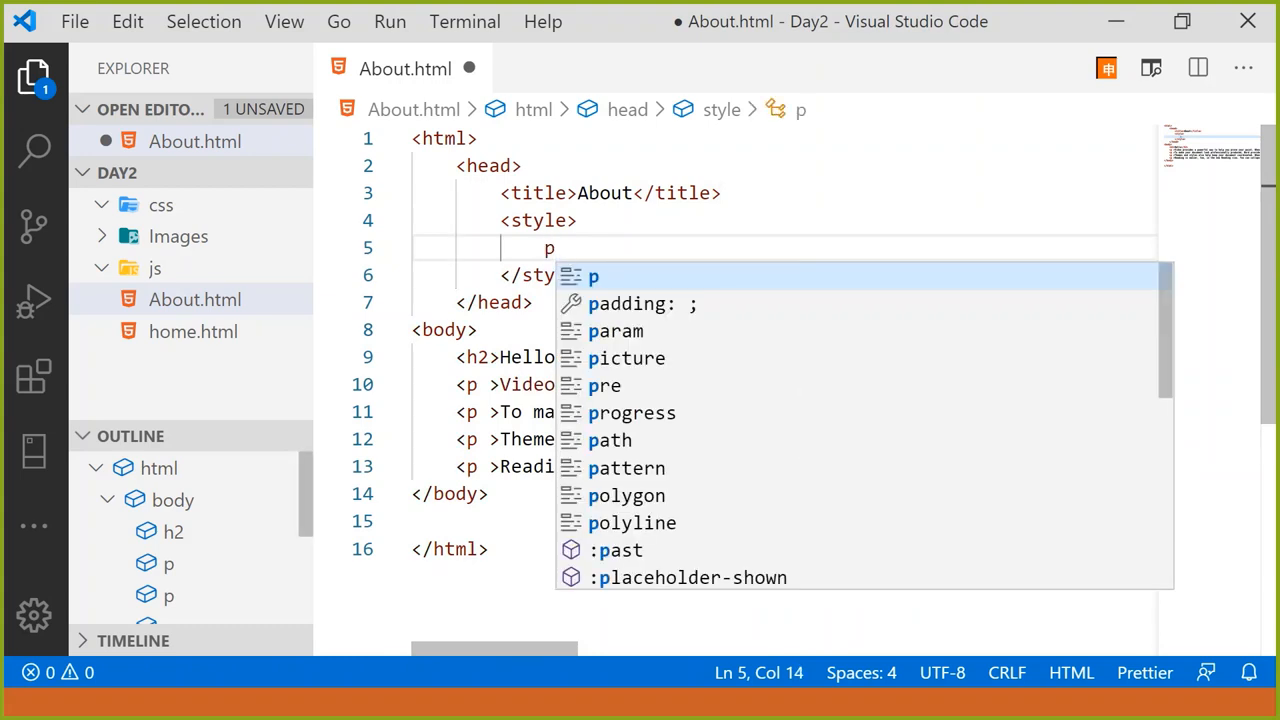
key(Escape)
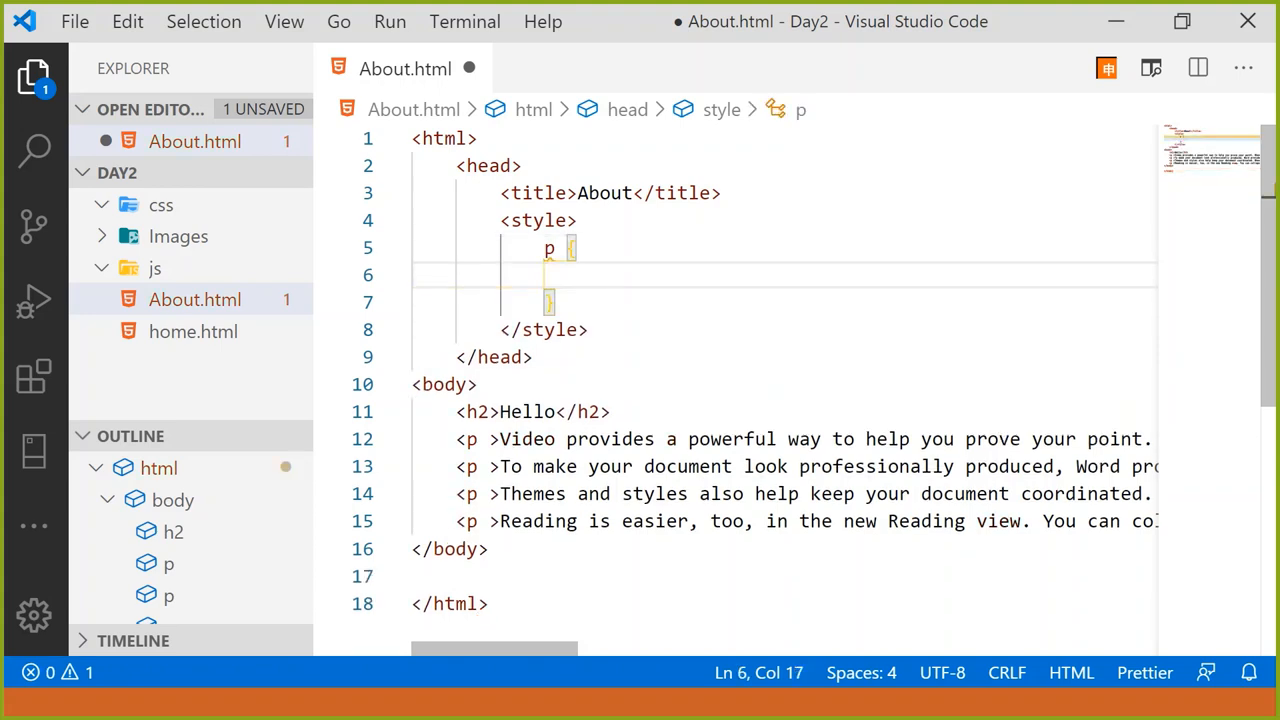
text(style="background-color: yellow;font-size: 25px")
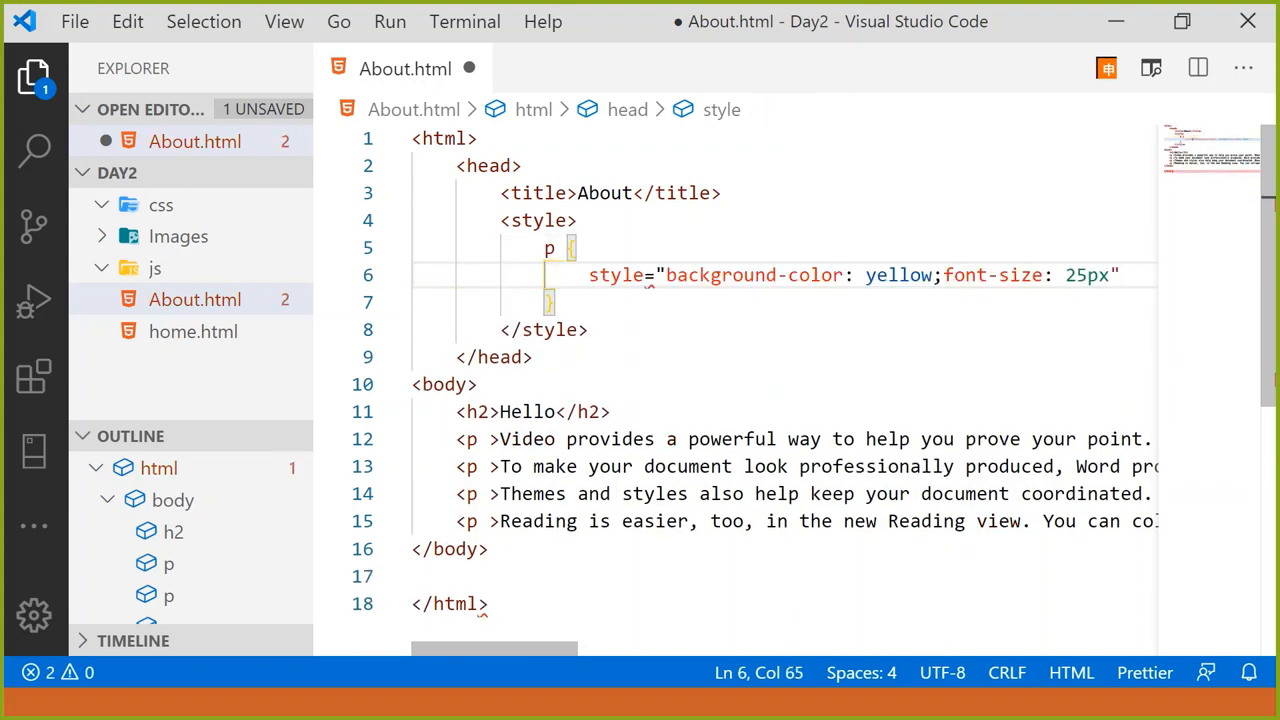
Clean the p rule into background-color: yellow; and font-size: 25px; on separate lines and save.
double_click(616, 276)
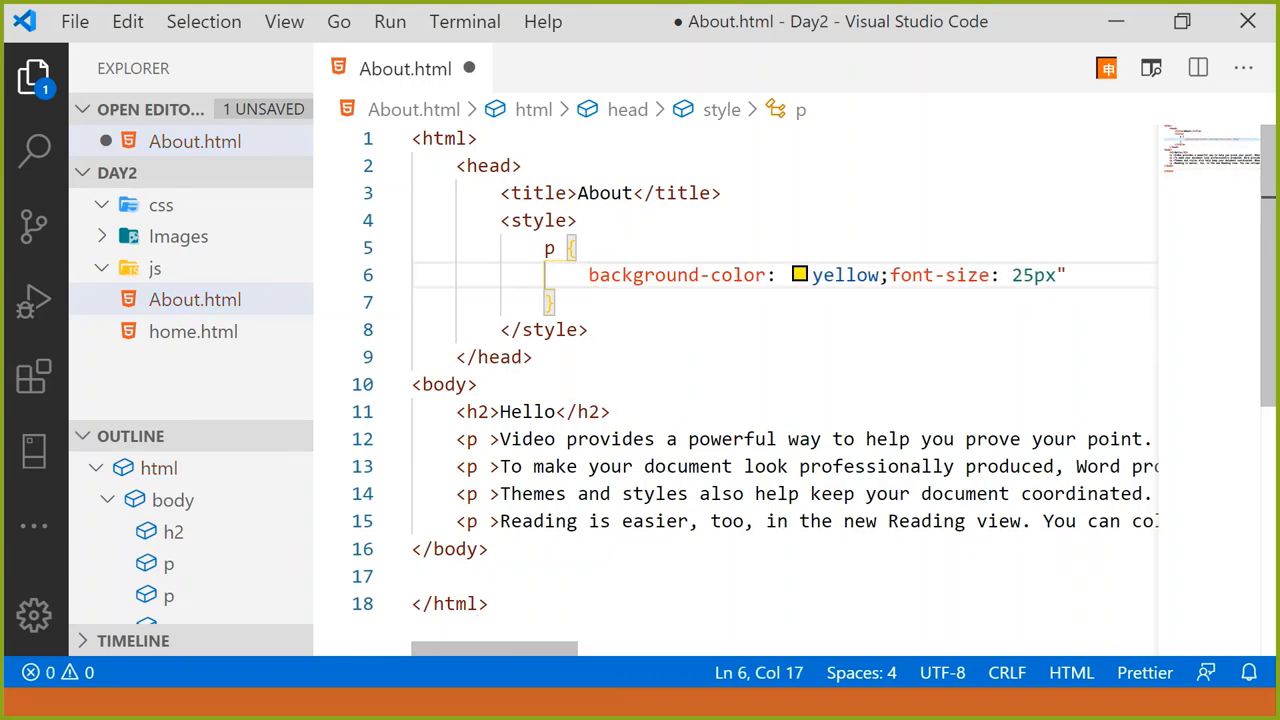
key(Backspace)
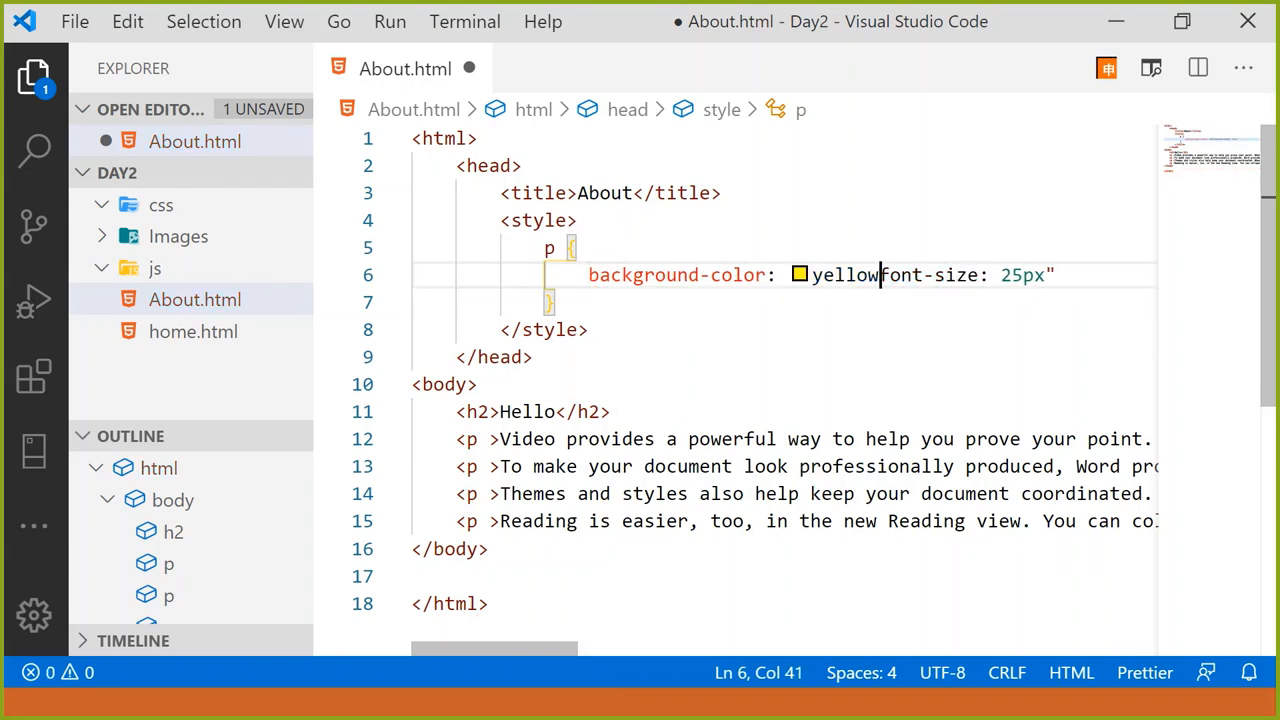
key(Enter)
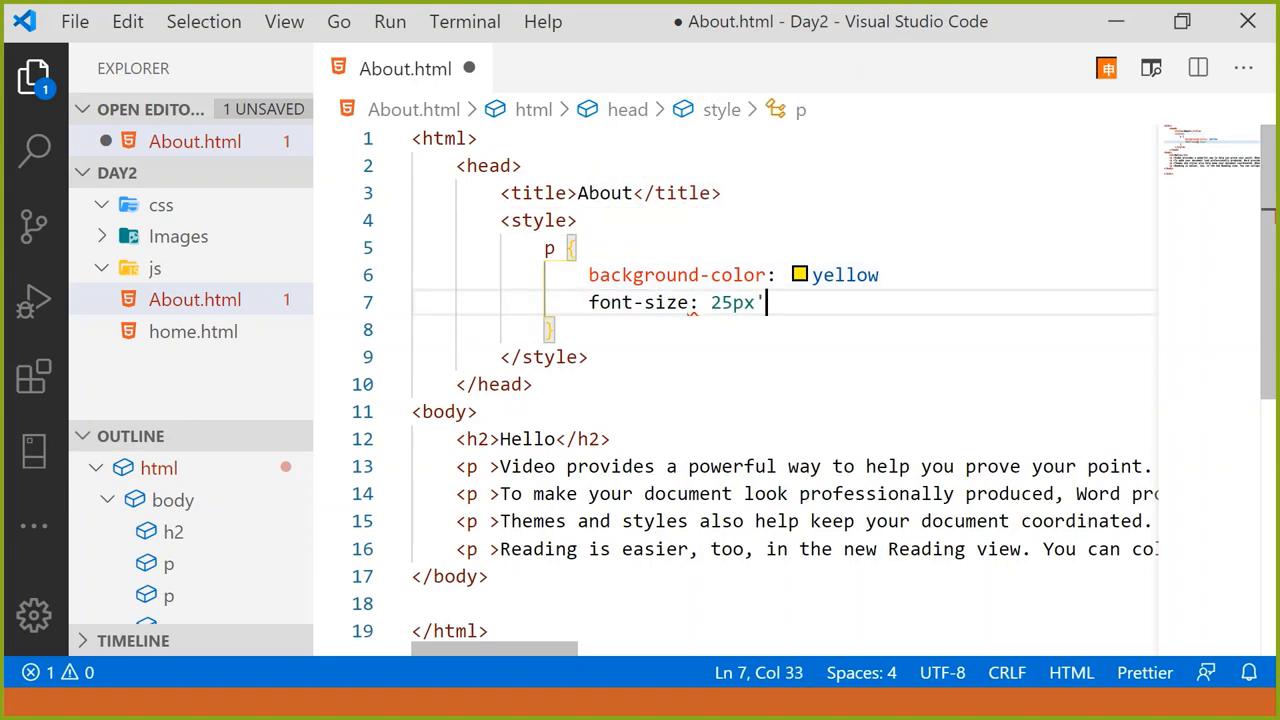
double_click(844, 276)
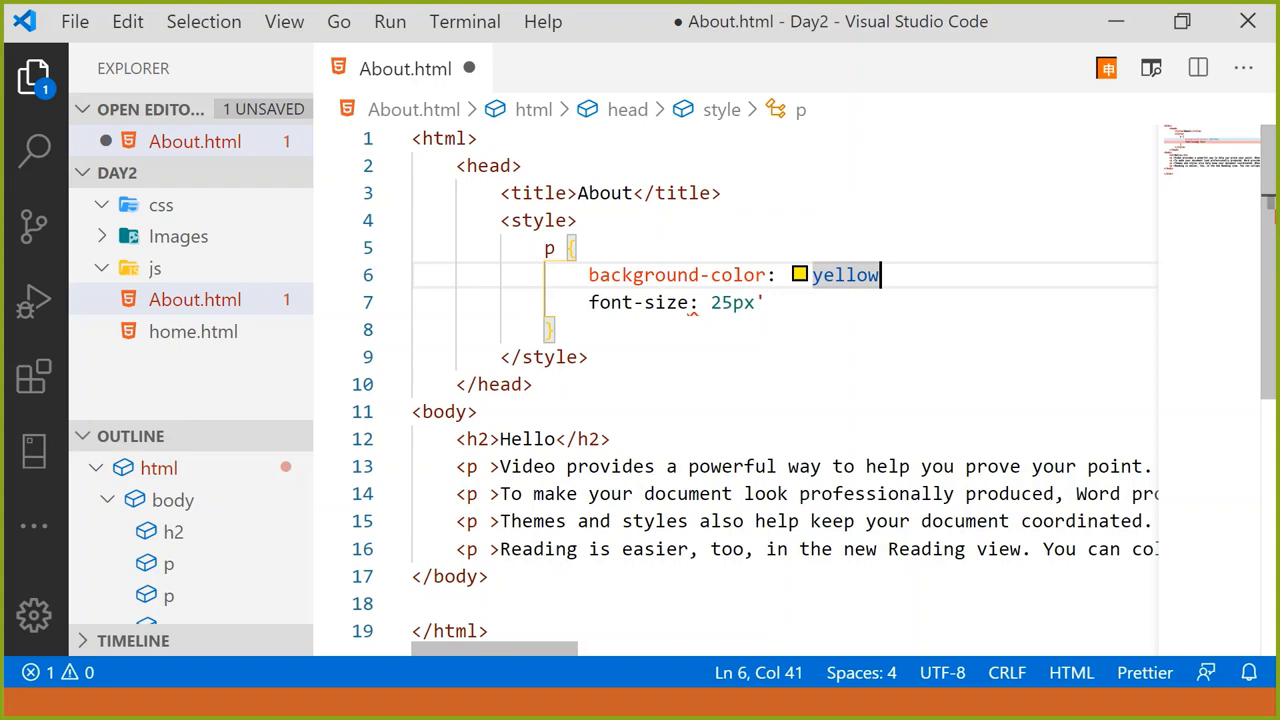
key(ctrl+s)
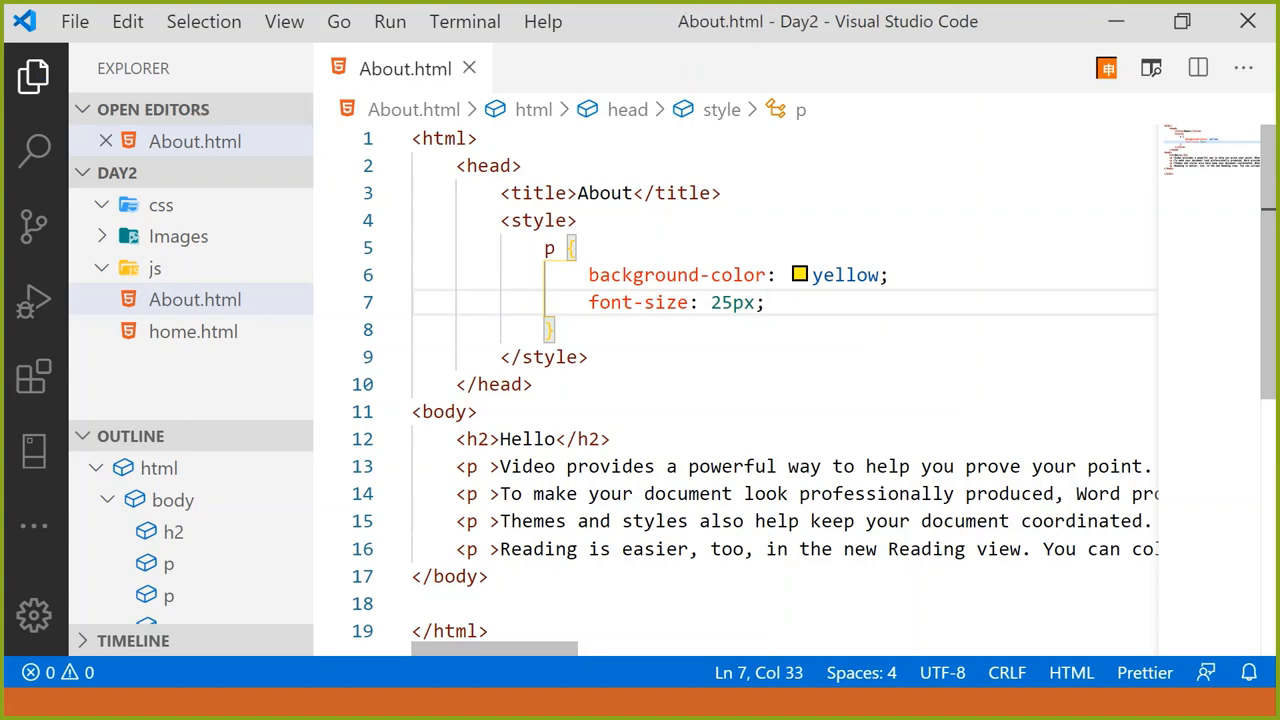
click(440, 412)
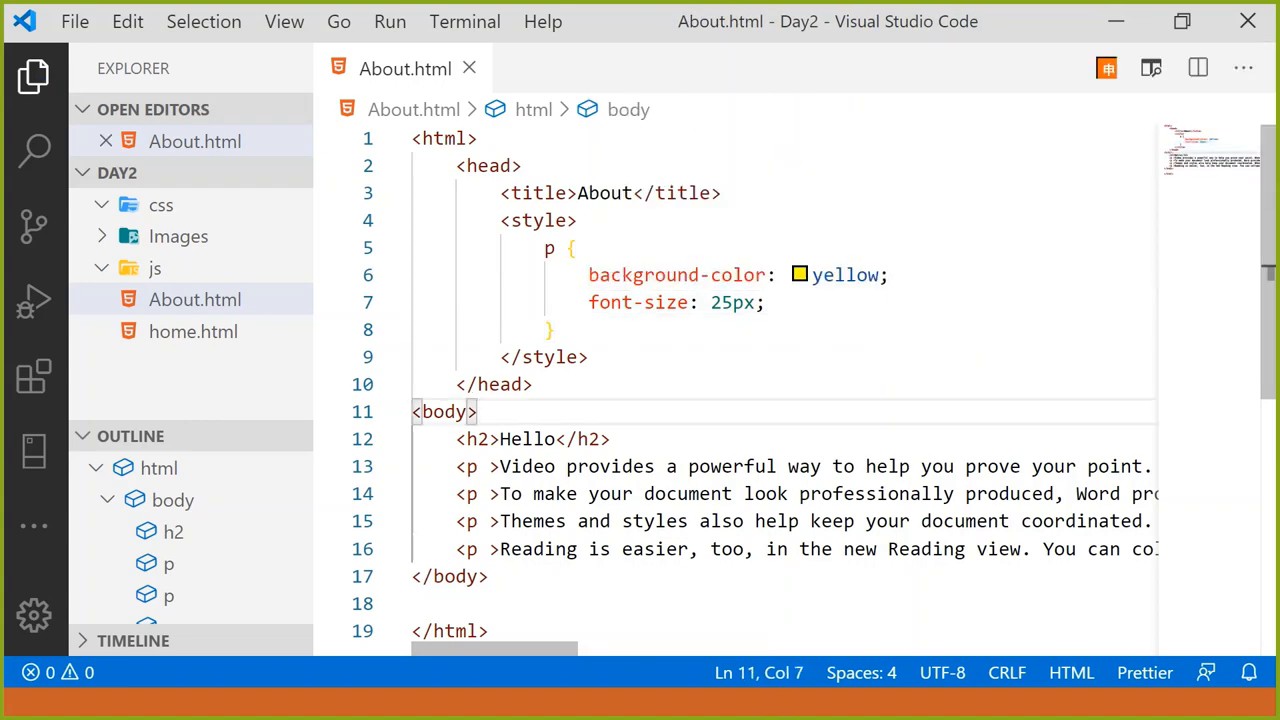
Change the p rule's background colour from yellow to lightblue.
drag(546, 248, 556, 330)
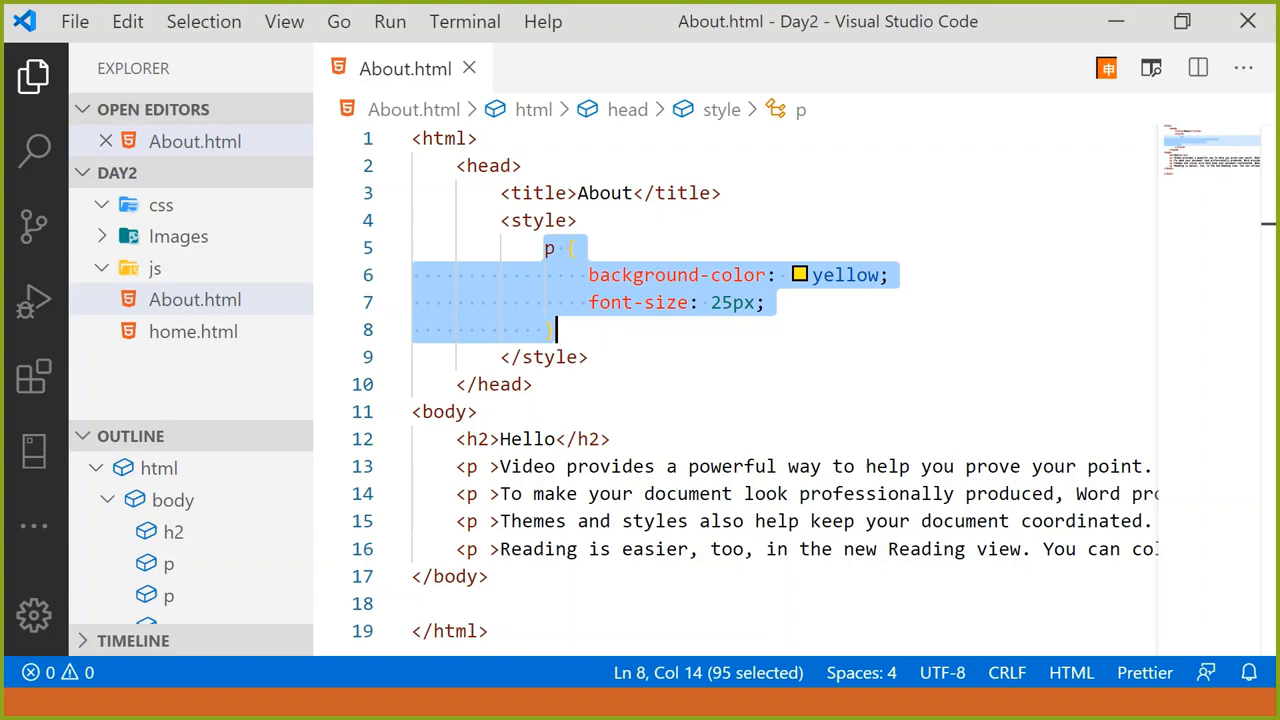
double_click(844, 274)
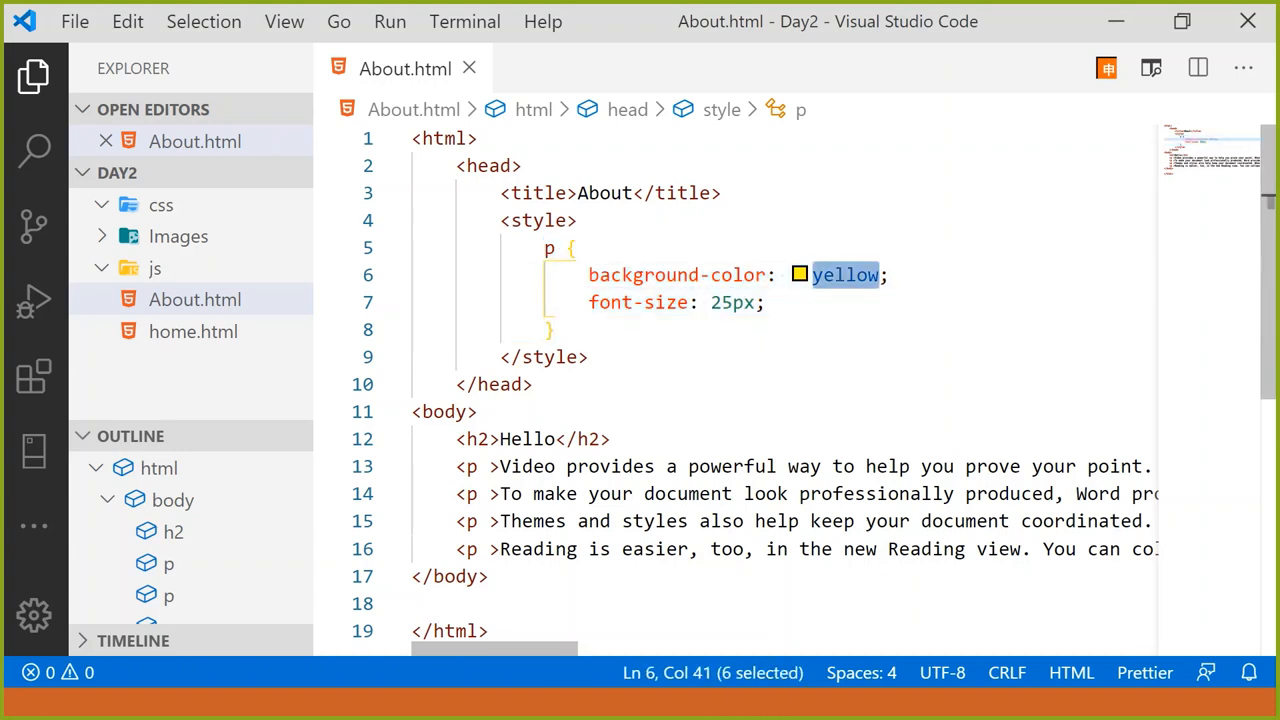
text(light)
text(<h2>P</h2>)
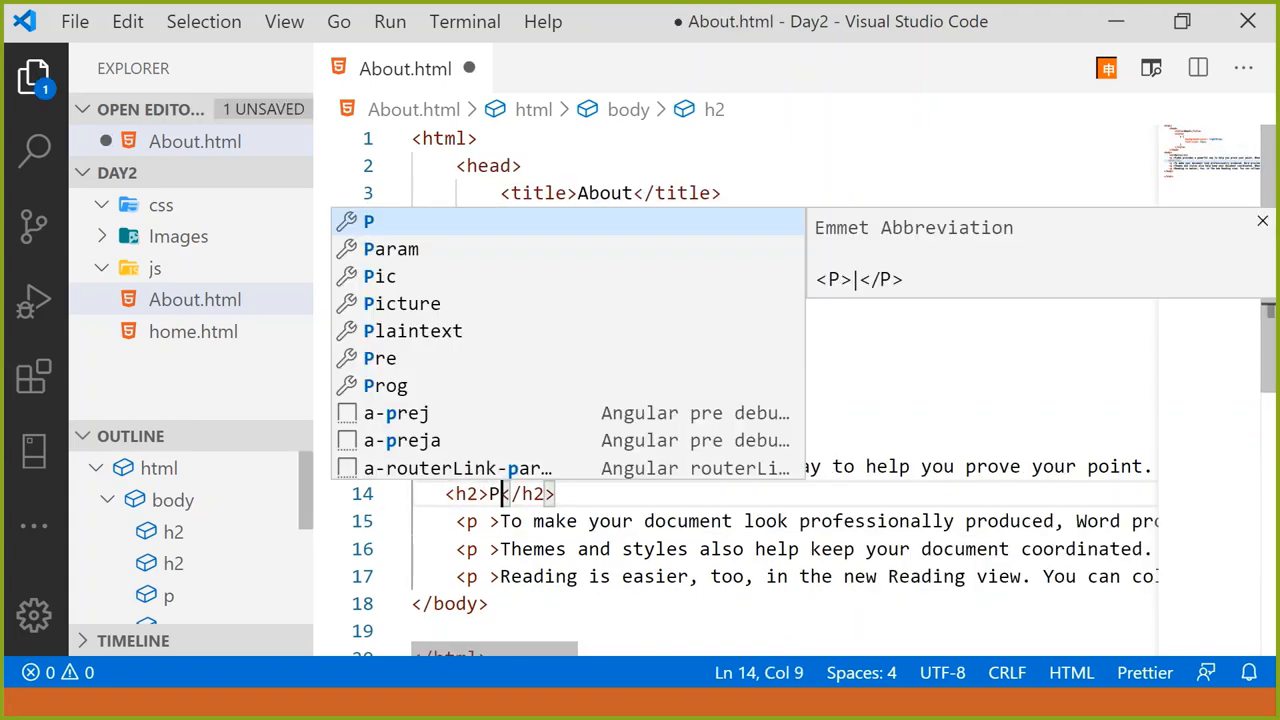
Insert <h2>Paragraph2</h2>, <h2>Paragraph3</h2> and <h2>Paragraph 4</h2> above the respective <p> lines.
text(aragraph2)
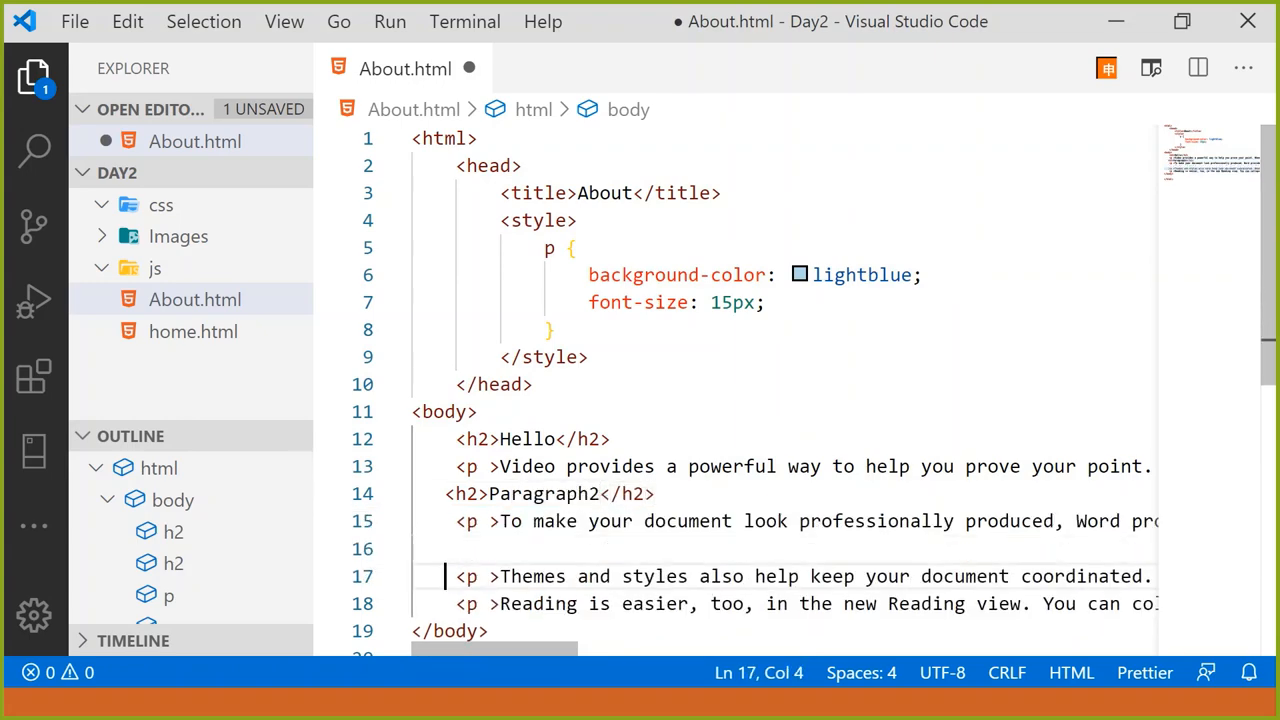
text(<h2></h2>)
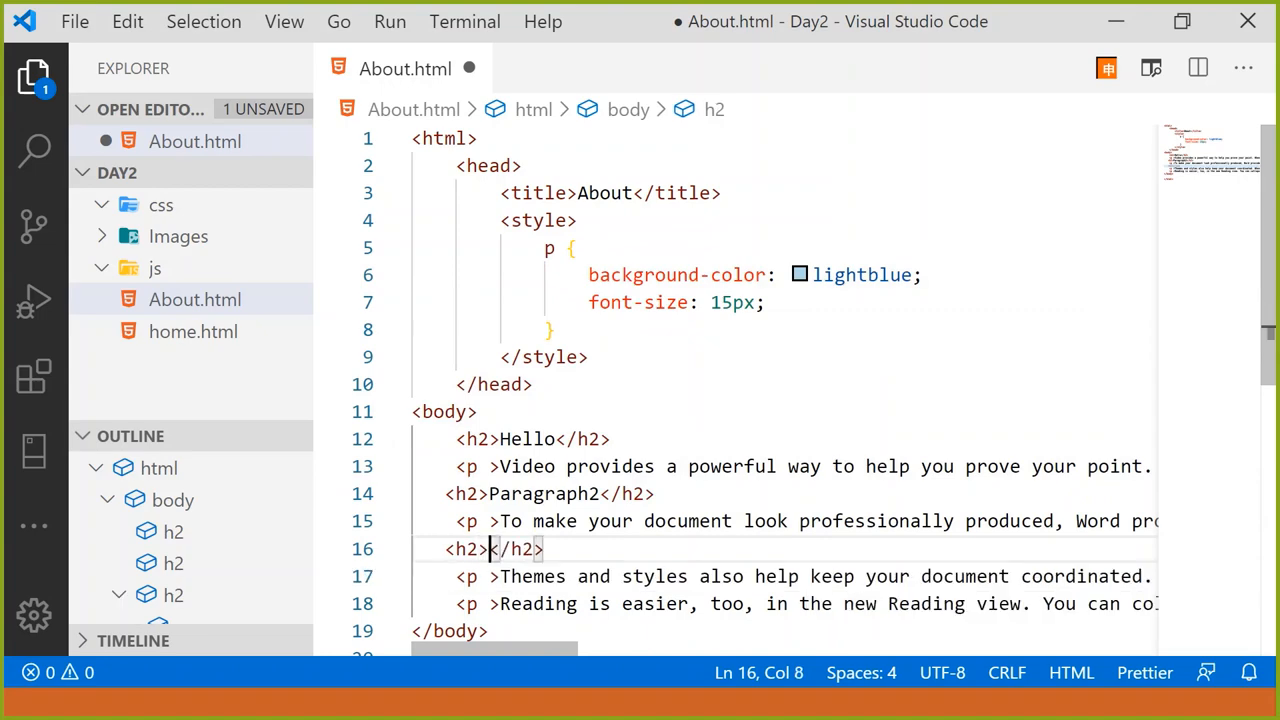
text(Paragraph3)
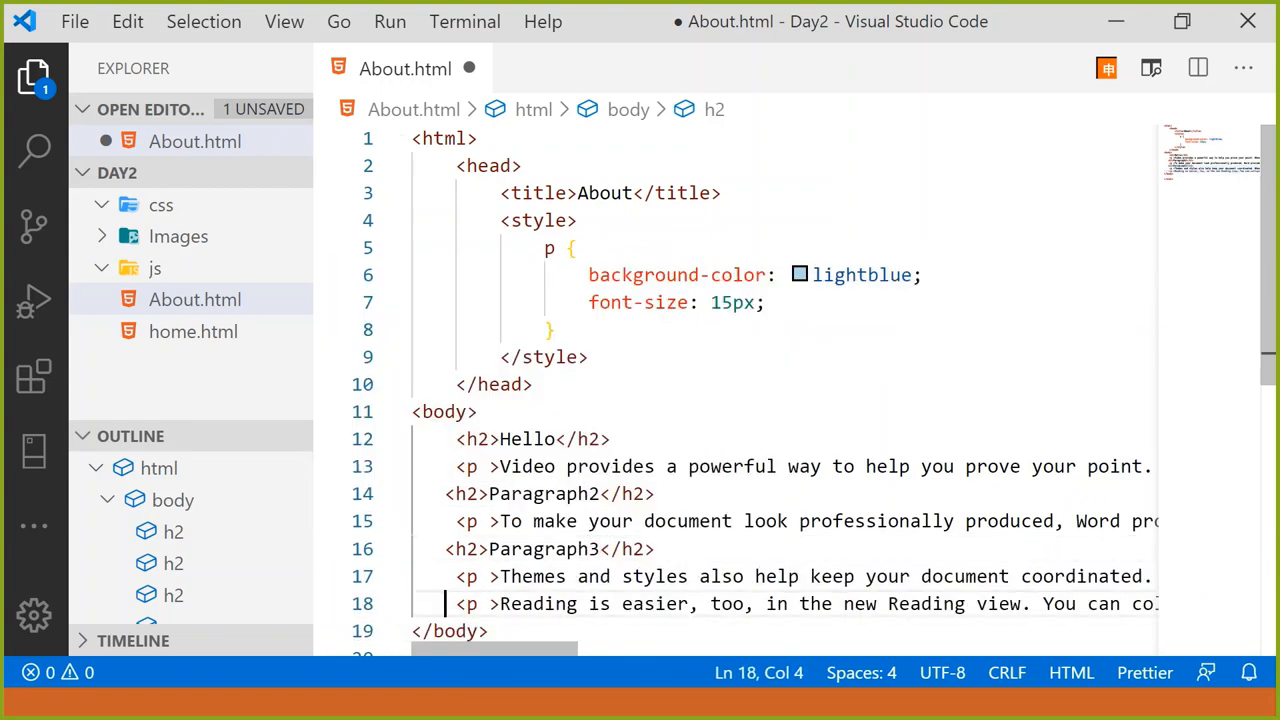
text(<)
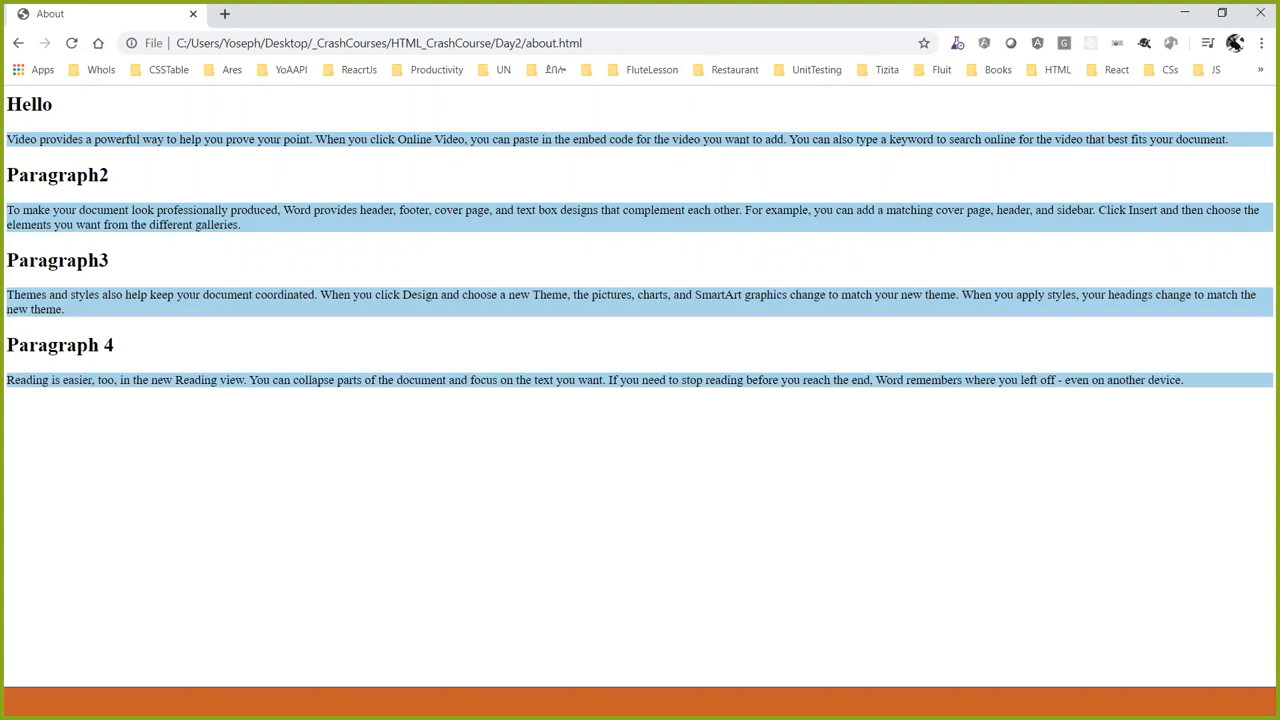
Reload about.html in Chrome to preview the new Paragraph headings over light-blue paragraphs.
drag(6, 176, 148, 210)
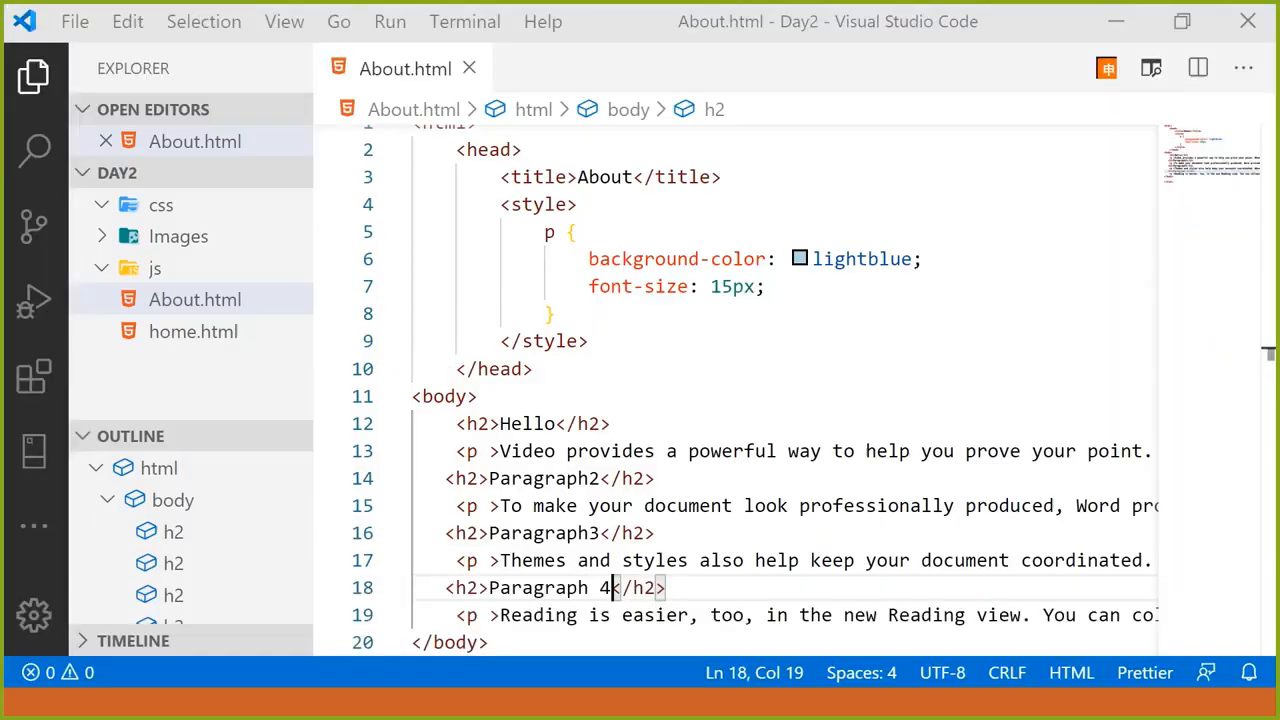
After the p rule, write h2 { color: blue; } and start a table rule in the style block.
double_click(466, 588)
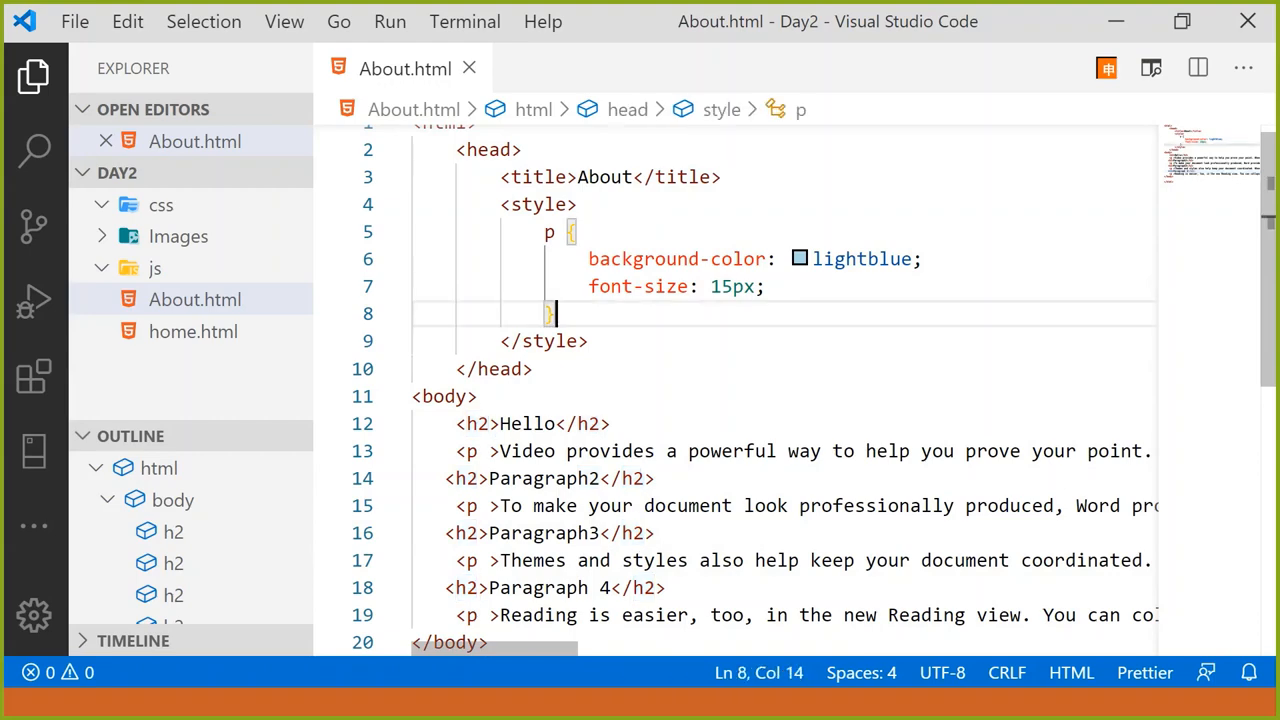
text(h2)
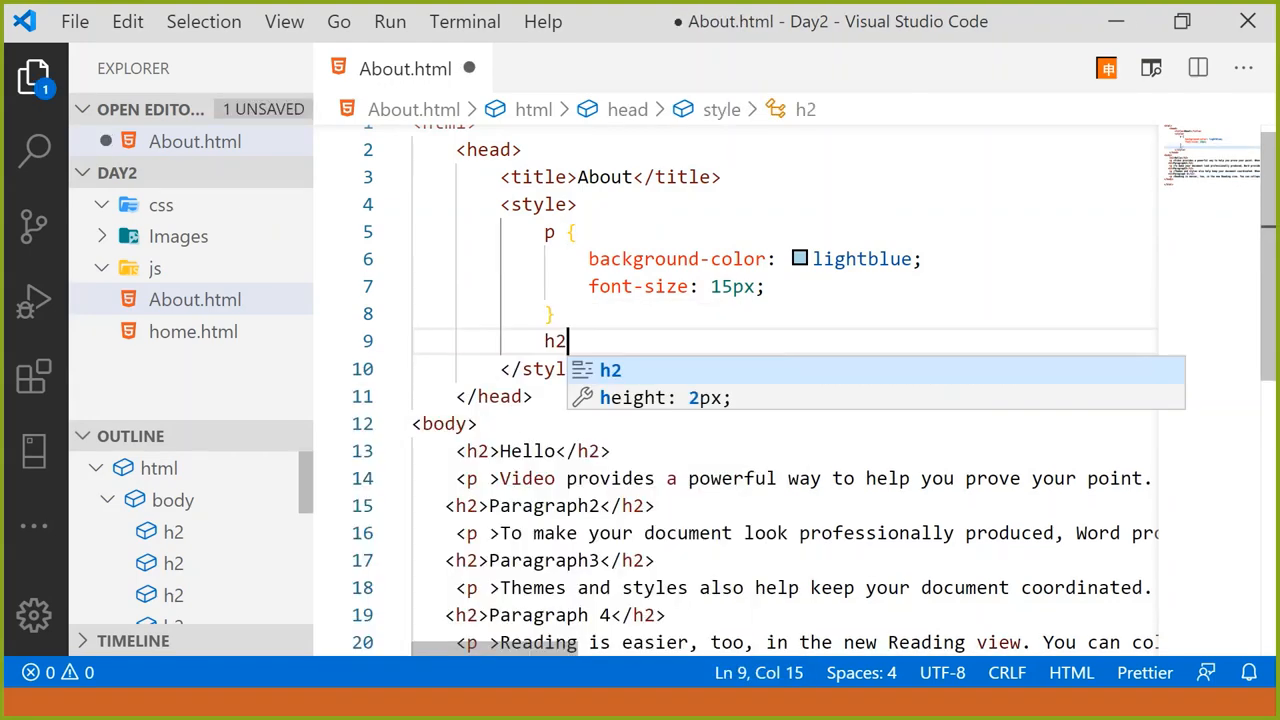
text({)
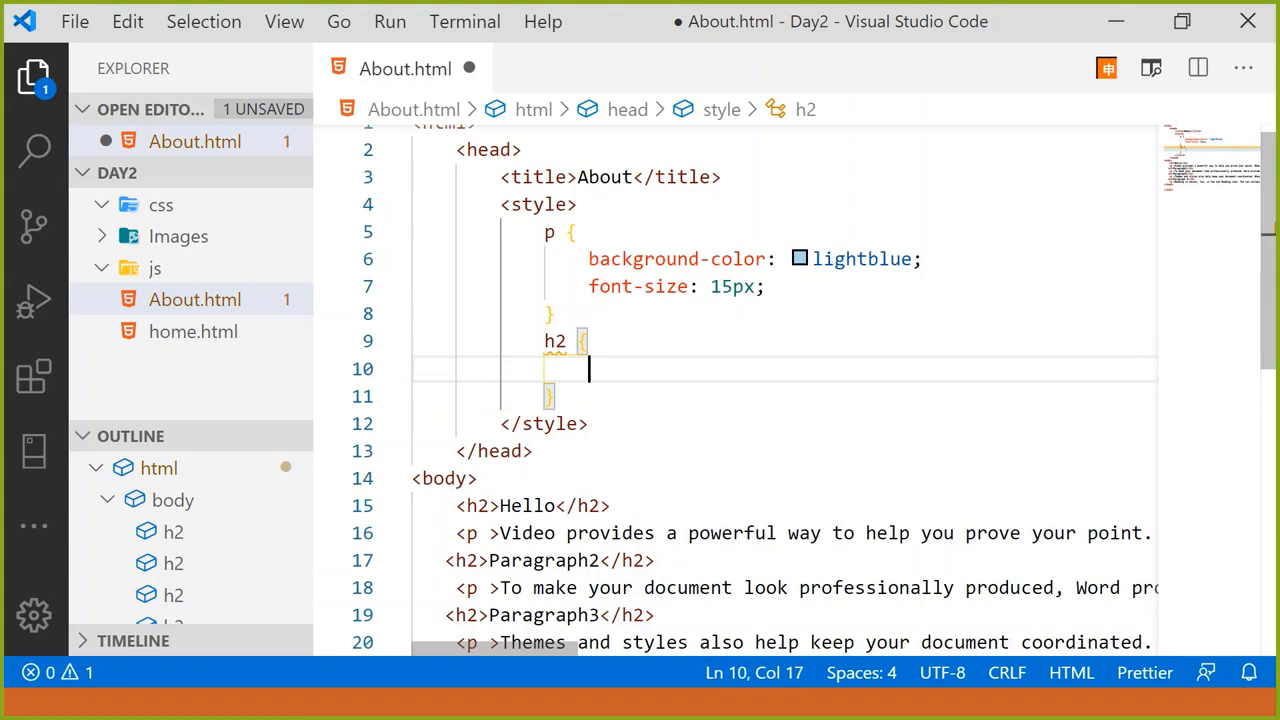
text(color: ;)
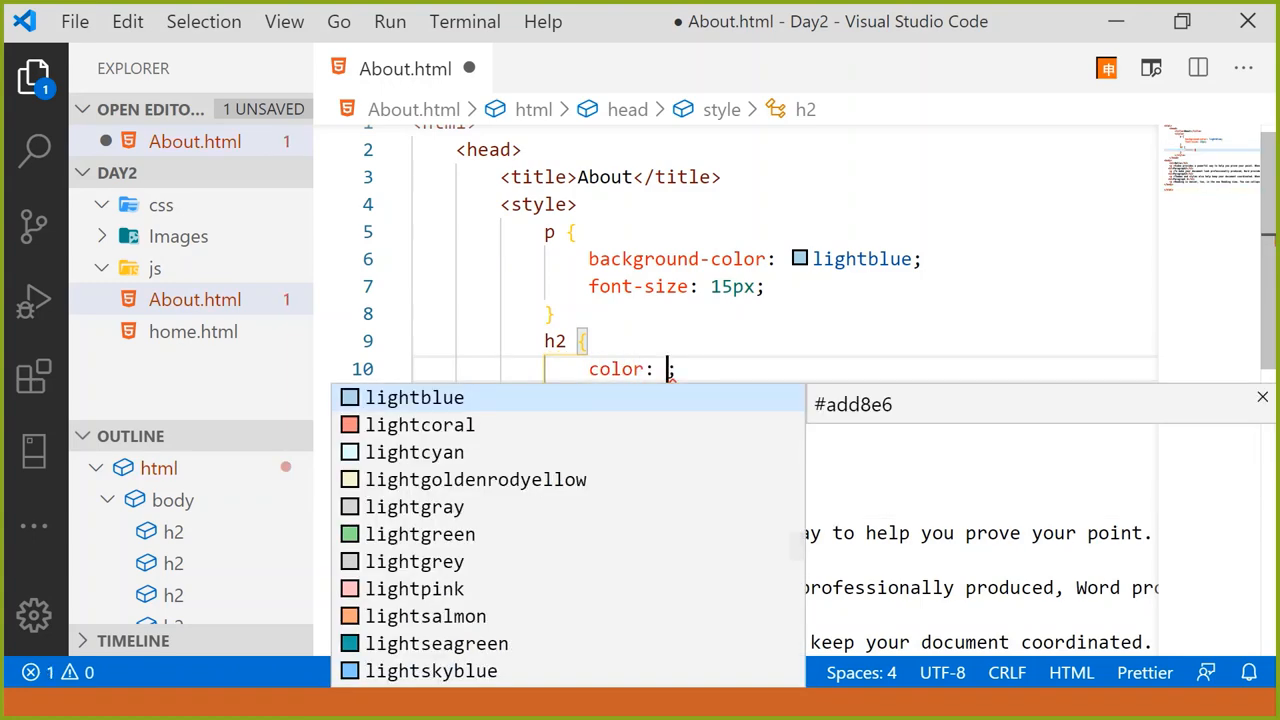
text(blue)
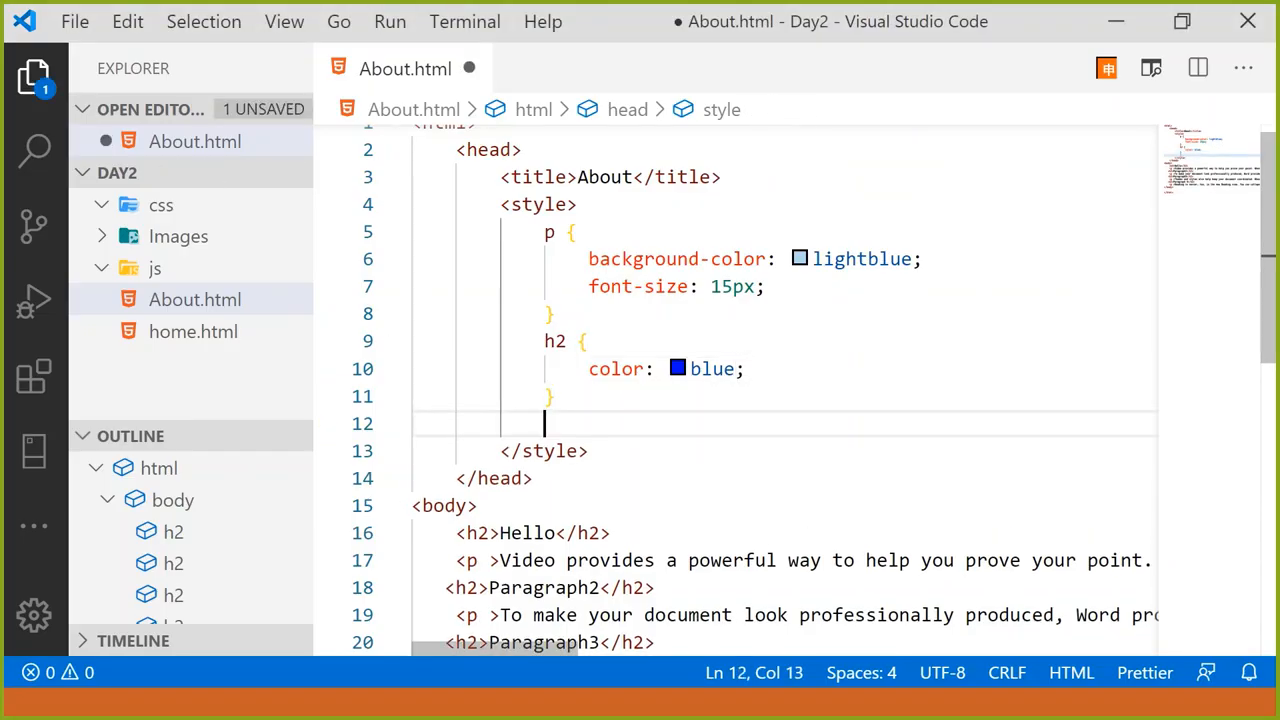
text(table {)
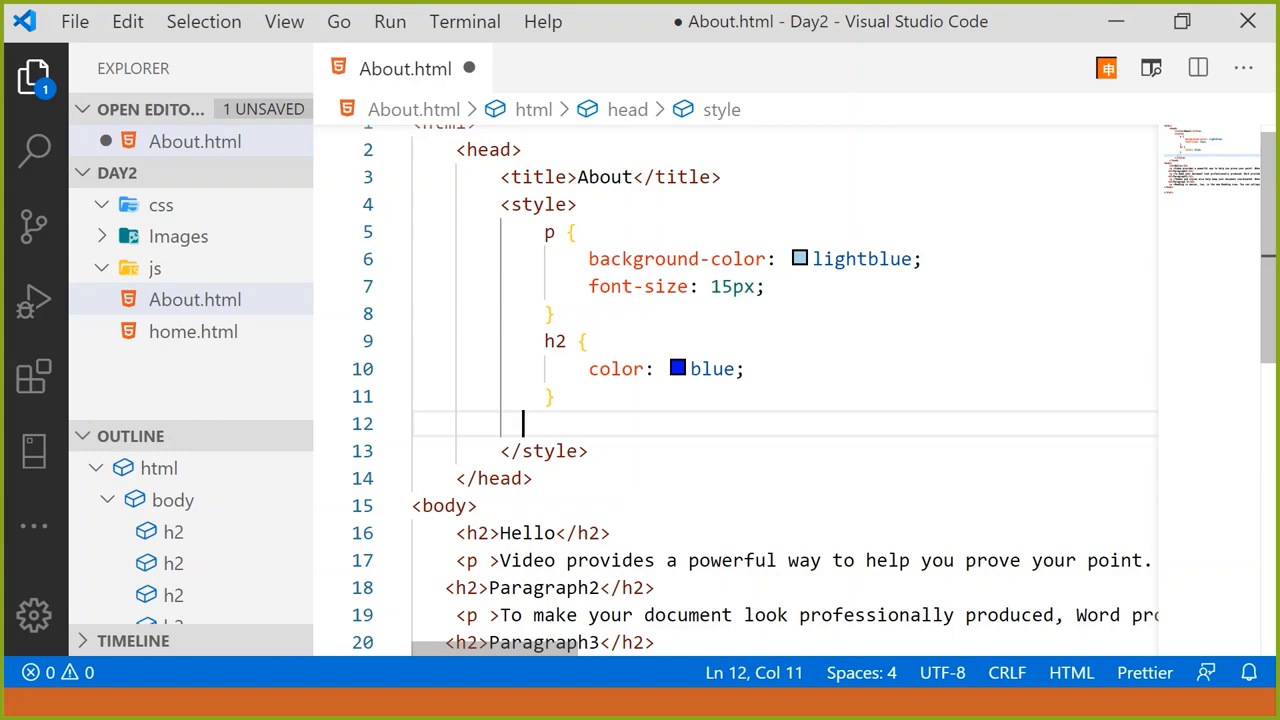
Scroll through About.html before switching over to home.html in the Explorer.
scroll(down, 3)
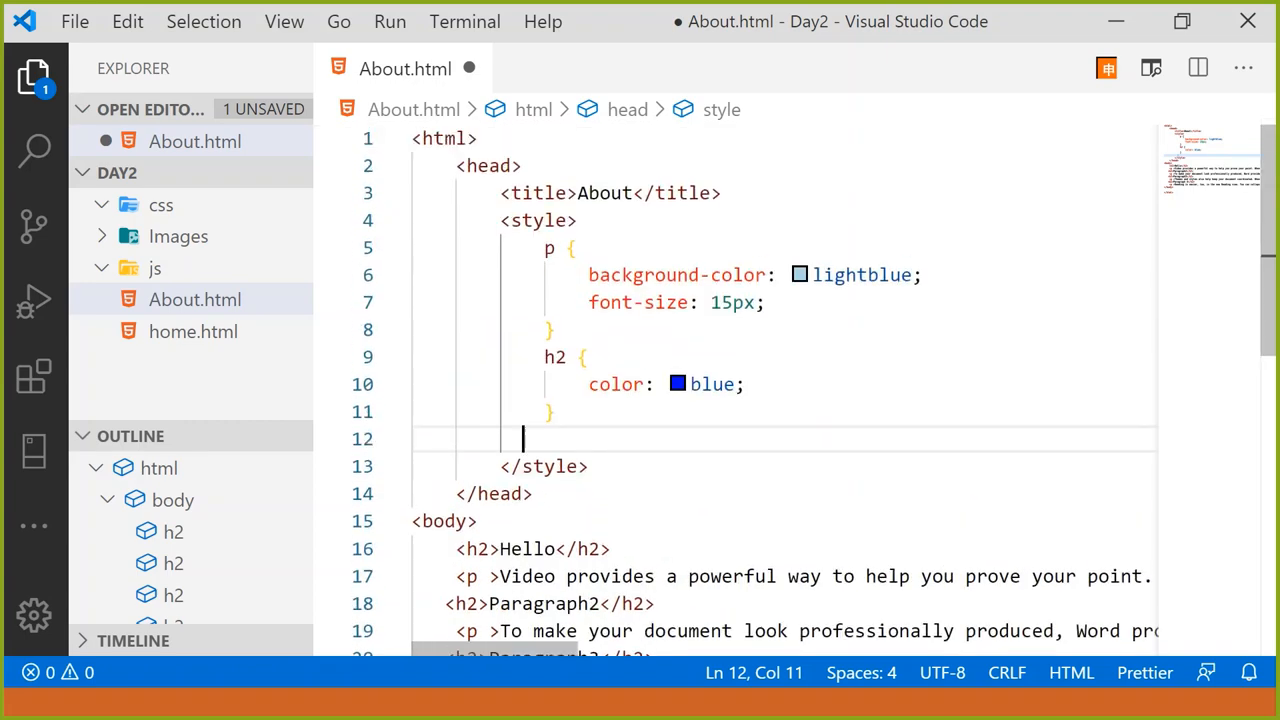
scroll(down, 3)
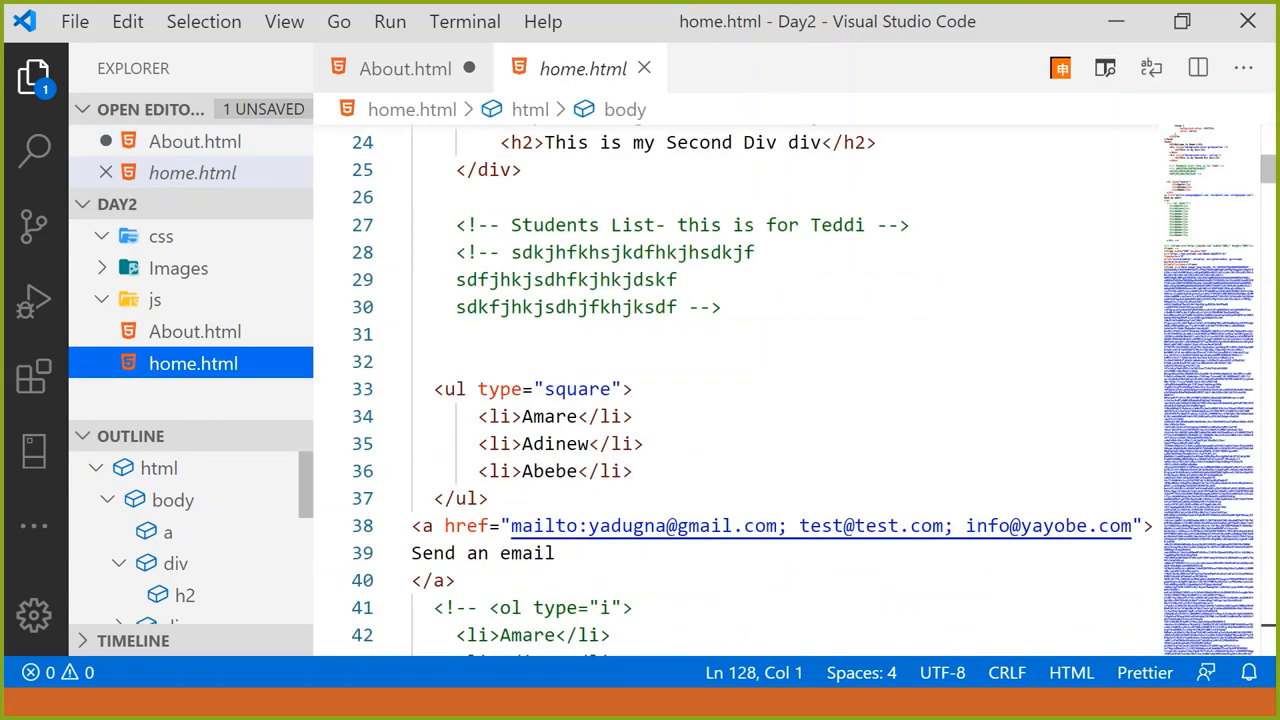
Add <h2>From HOme</h2> on line 31 of home.html, save it and switch to Chrome.
text(<h2></h2>)
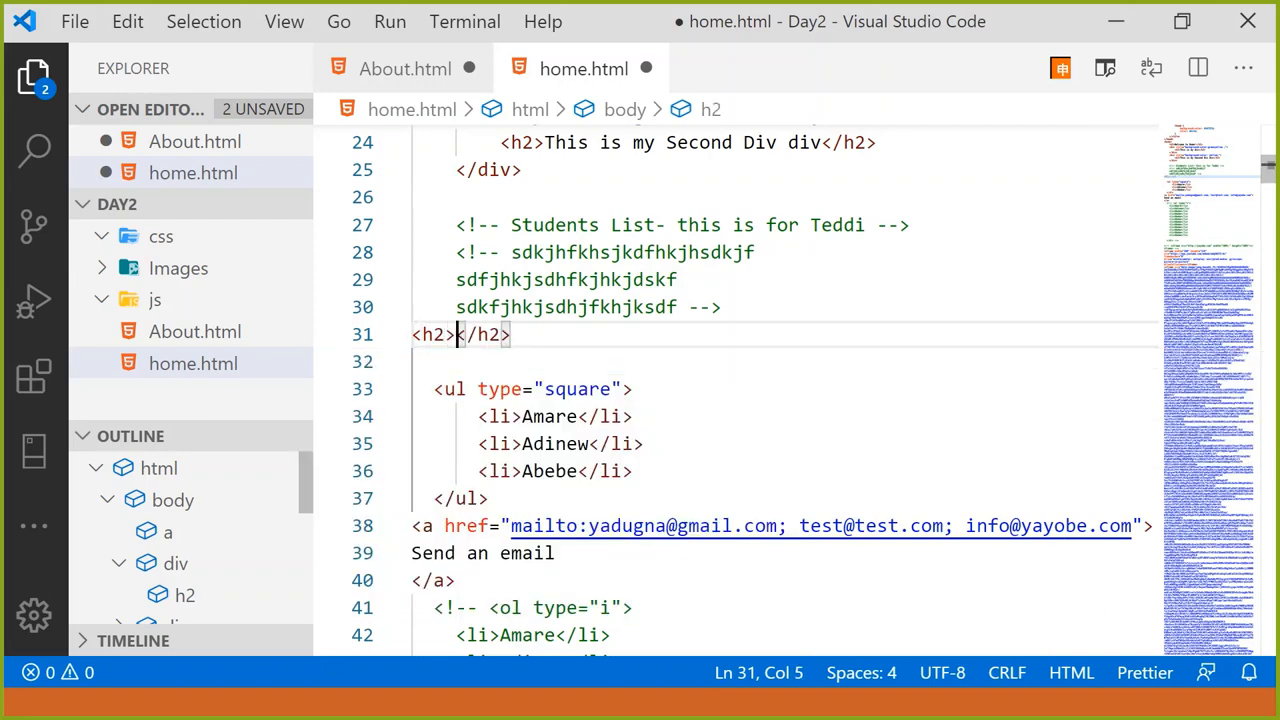
text(From HOme)
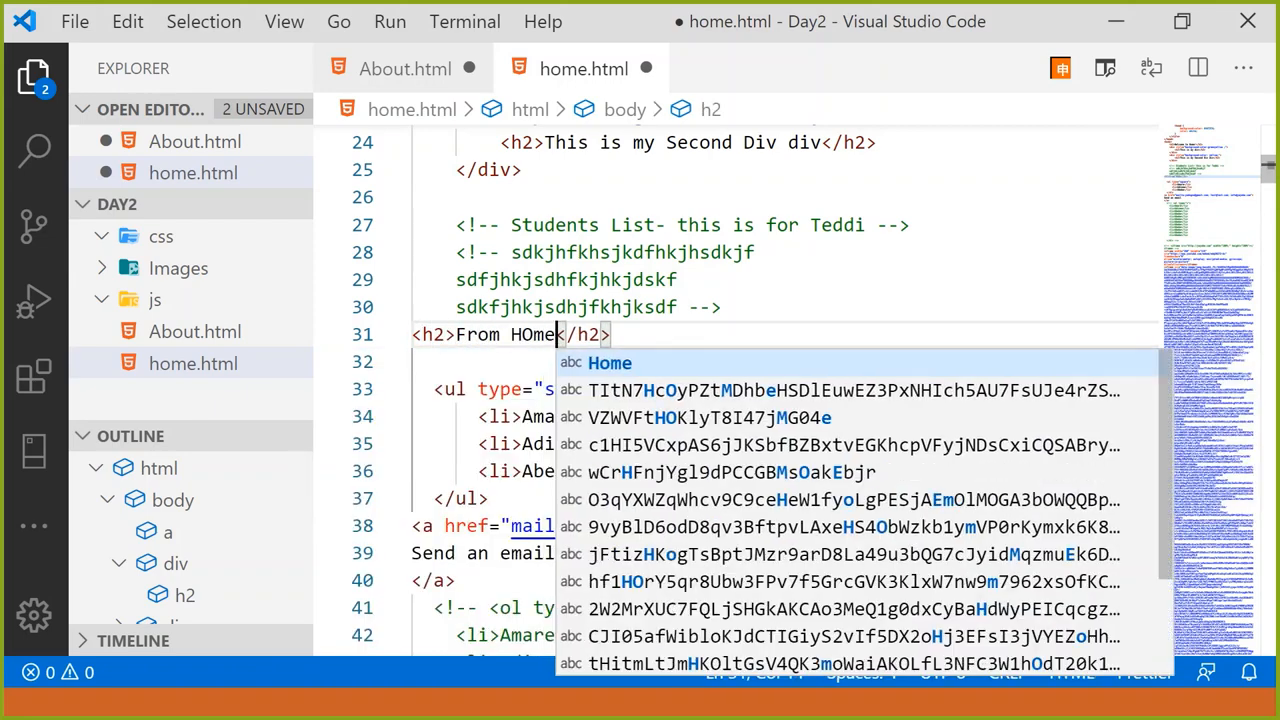
key(ctrl+s)
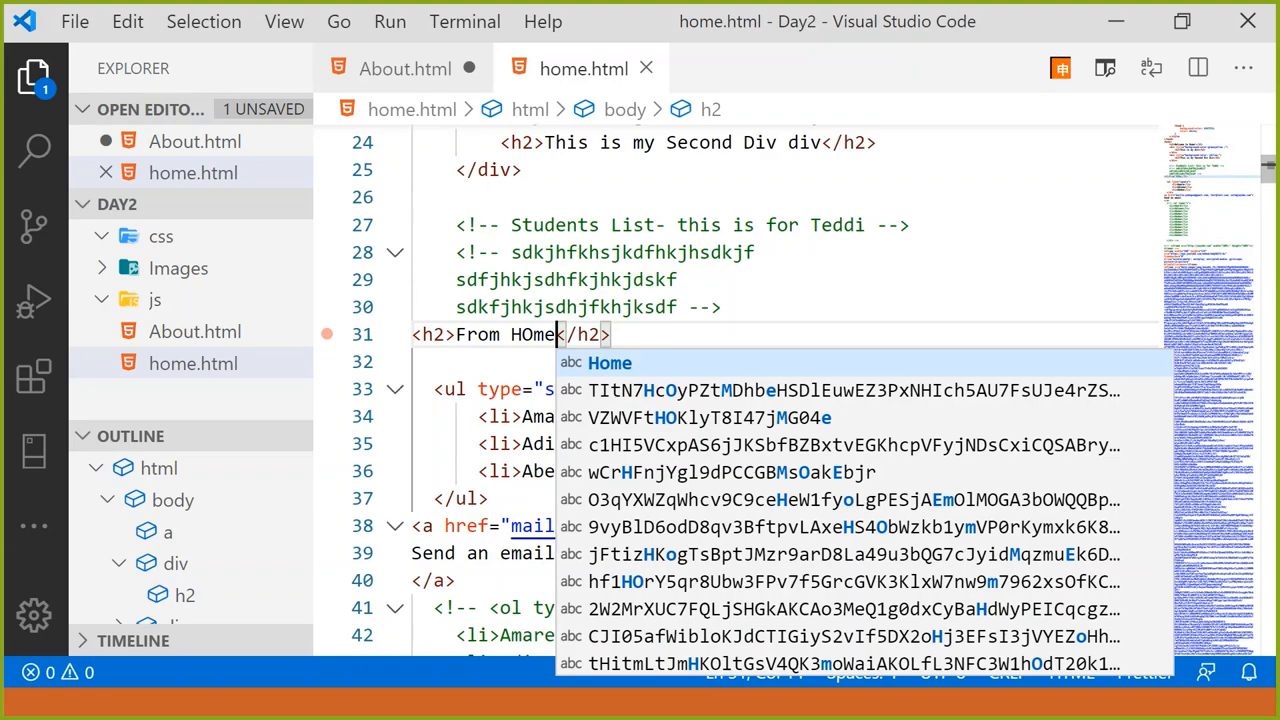
key(alt+tab)
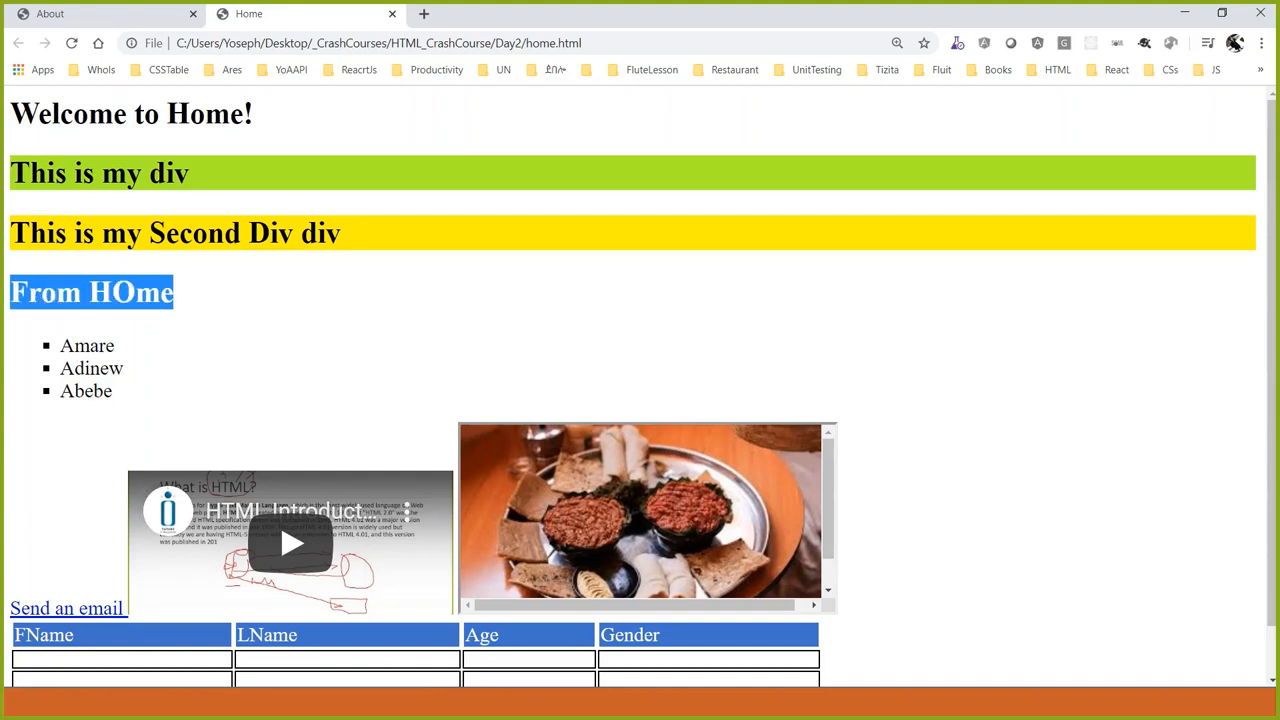
Switch to the About tab in Chrome showing blue headings and light-blue paragraphs.
click(100, 12)
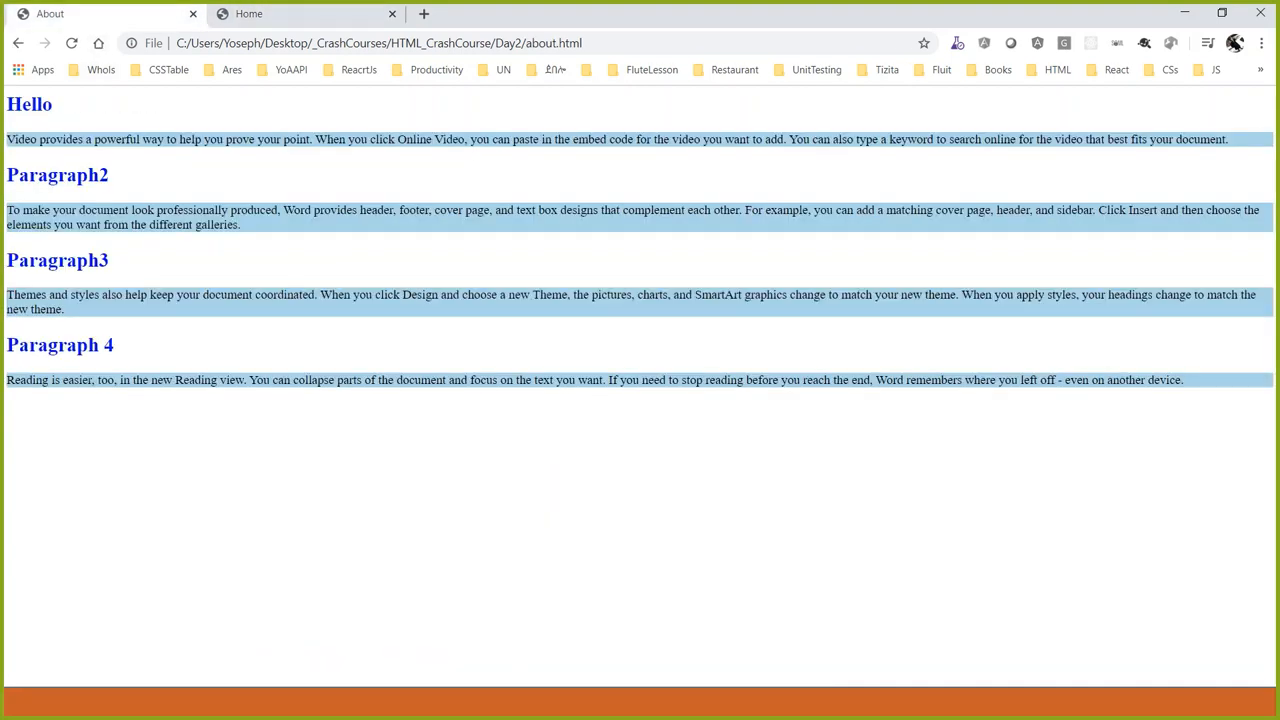
double_click(56, 260)
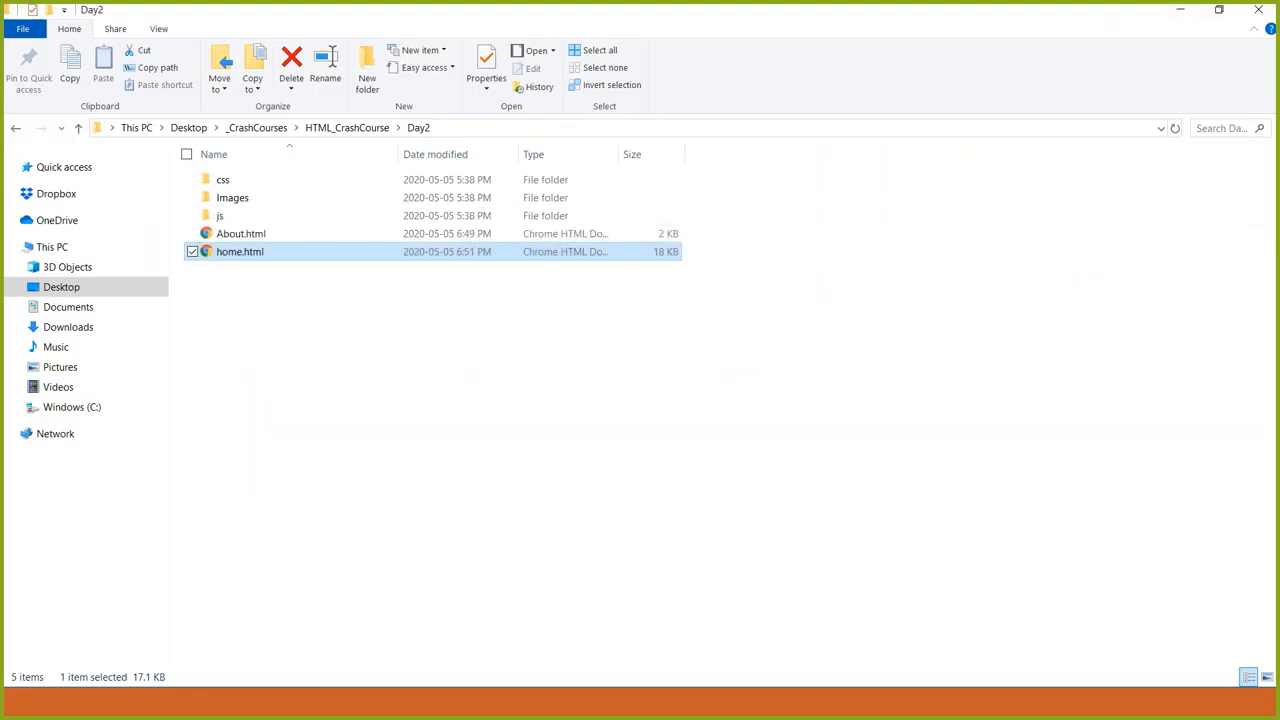
Leave the Day2 folder in File Explorer and bring VS Code with home.html back to the front.
double_click(240, 252)
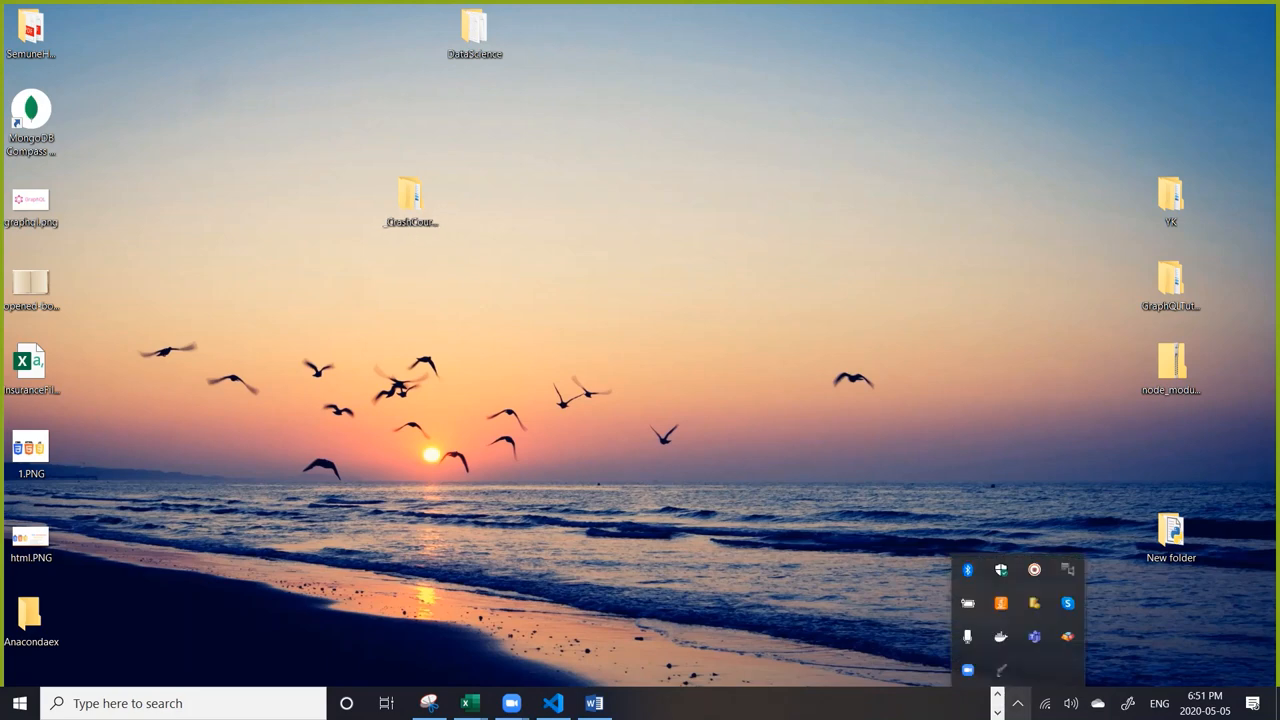
click(552, 704)
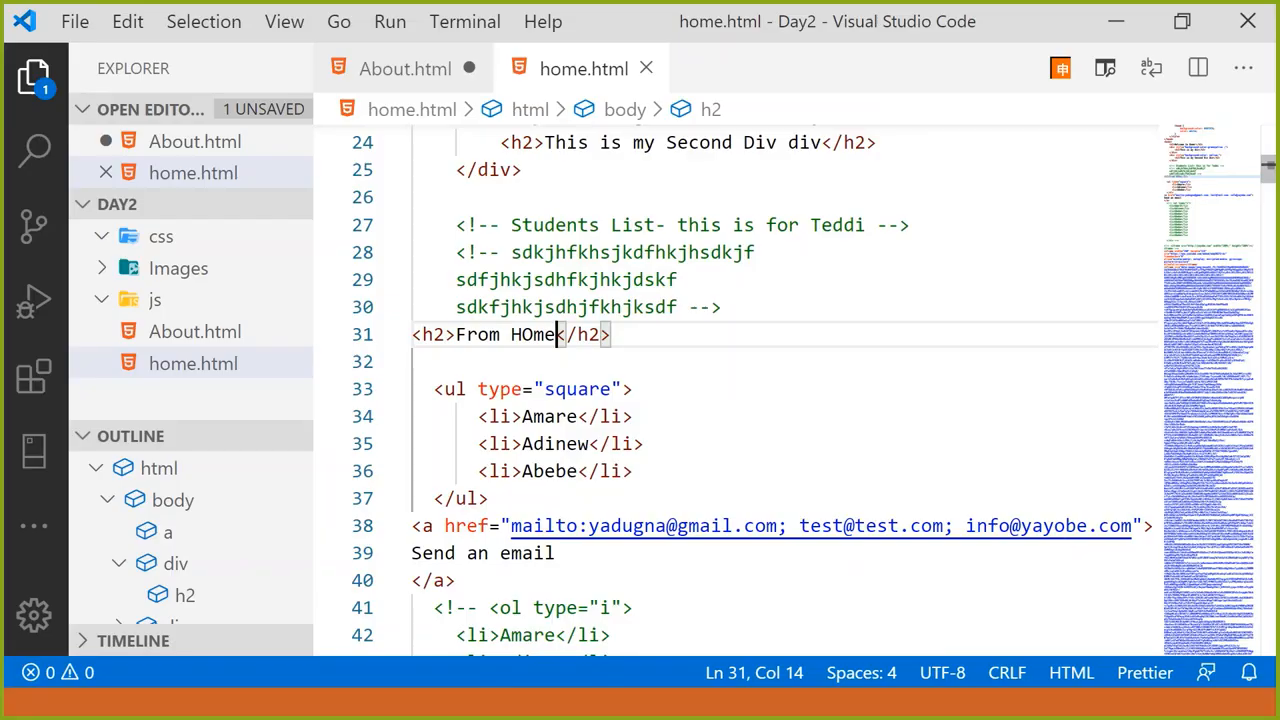